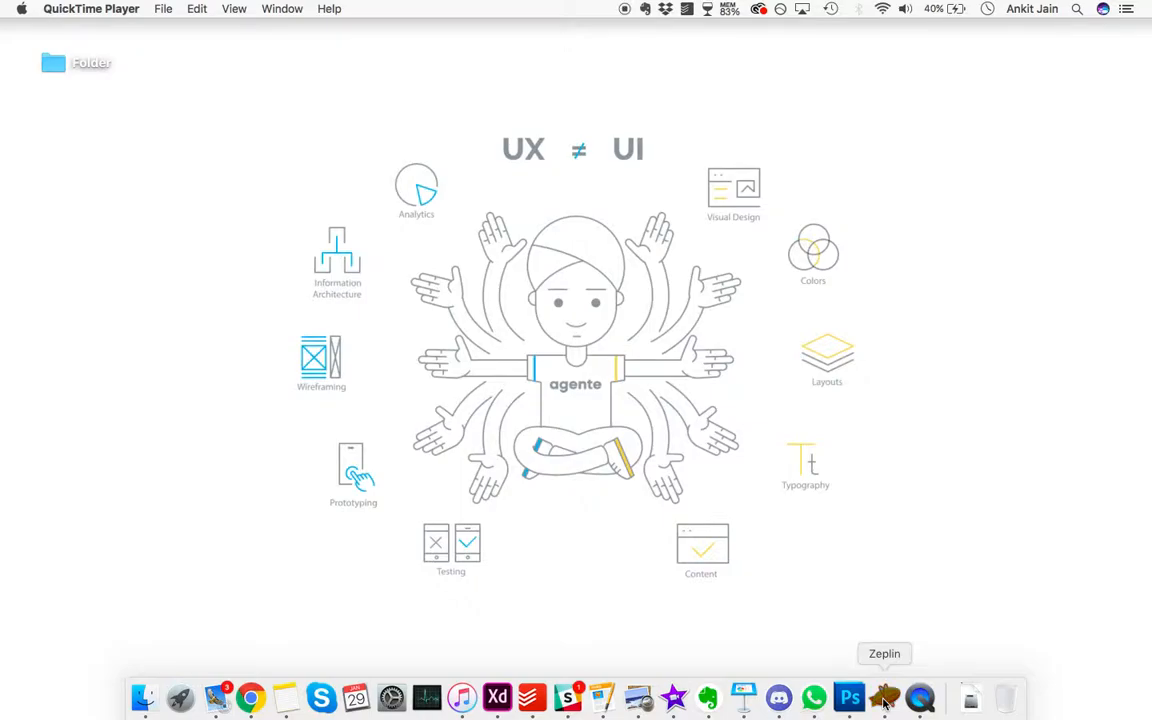
Switch to Zeplin's Projects overview listing the single Amerifi project
click(884, 696)
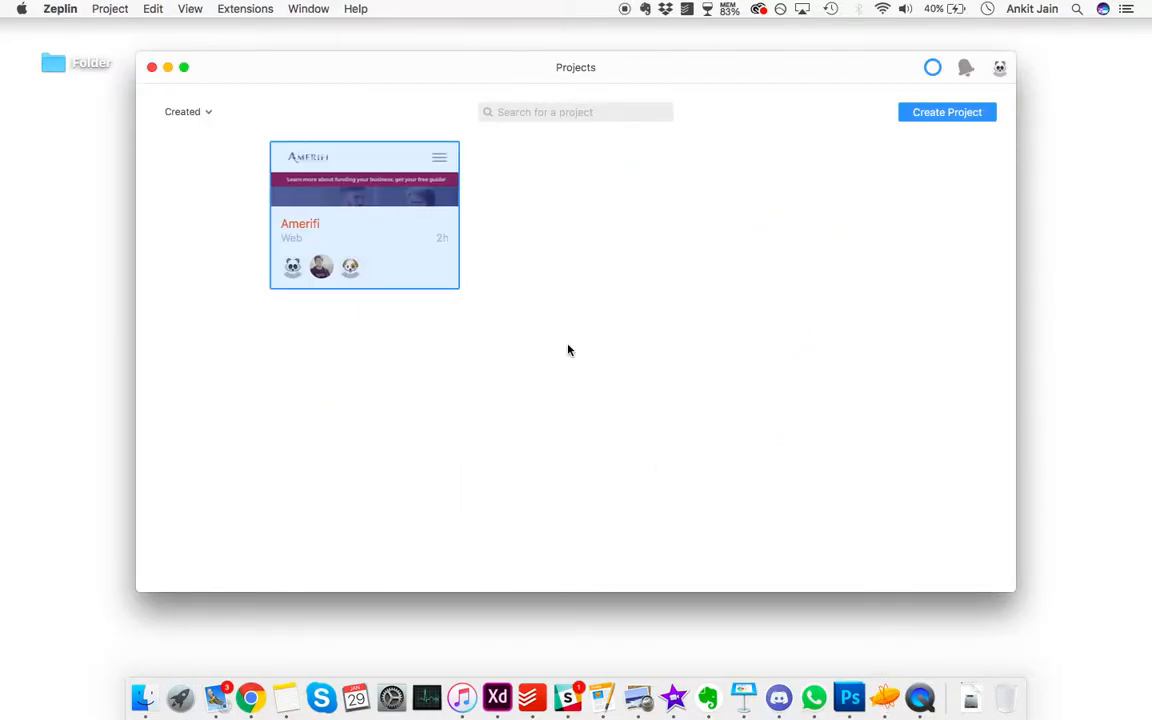
mouse_move(536, 232)
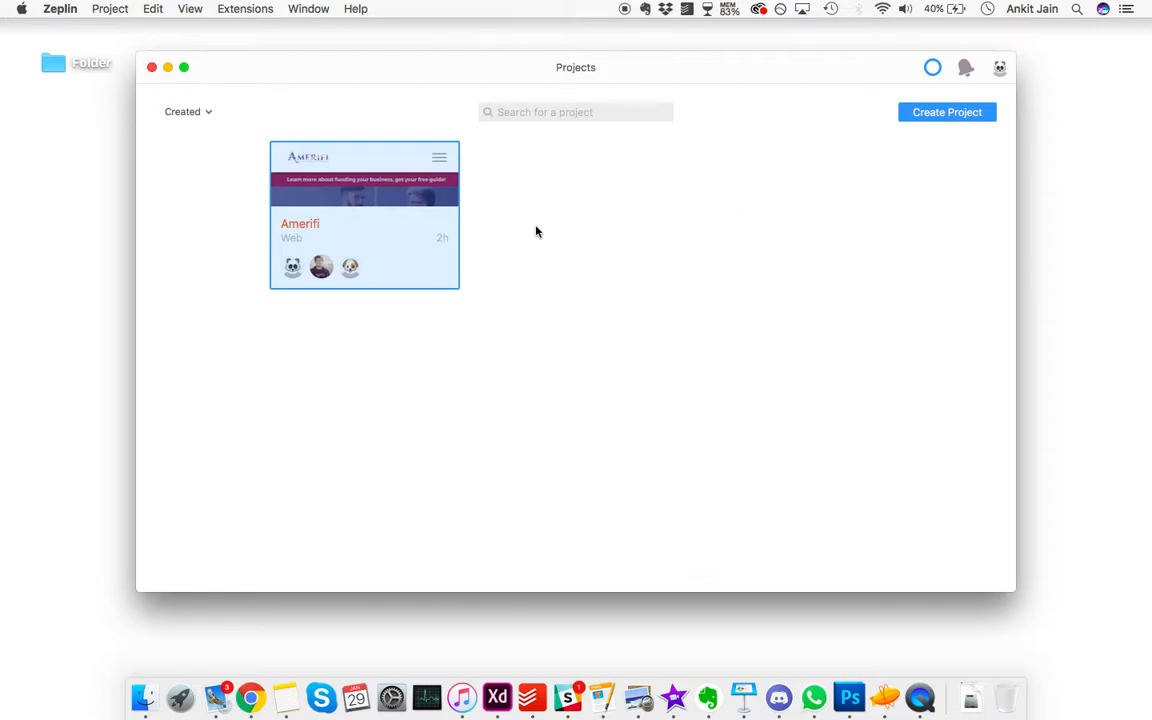
mouse_move(344, 114)
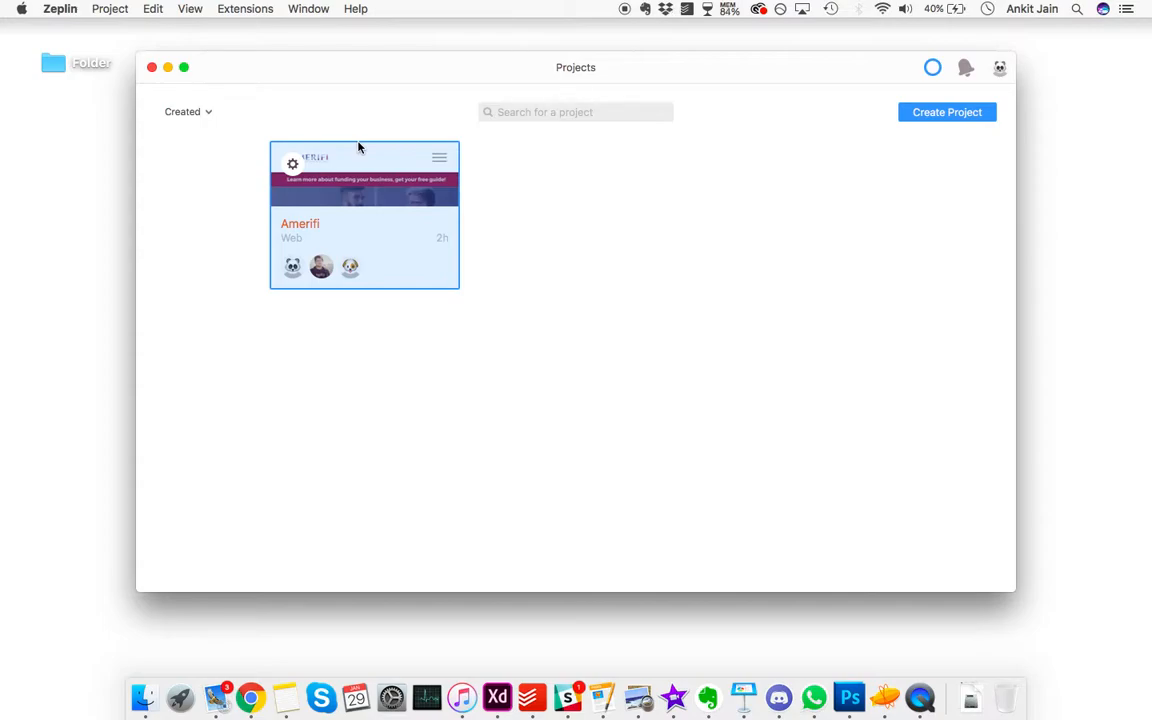
mouse_move(392, 228)
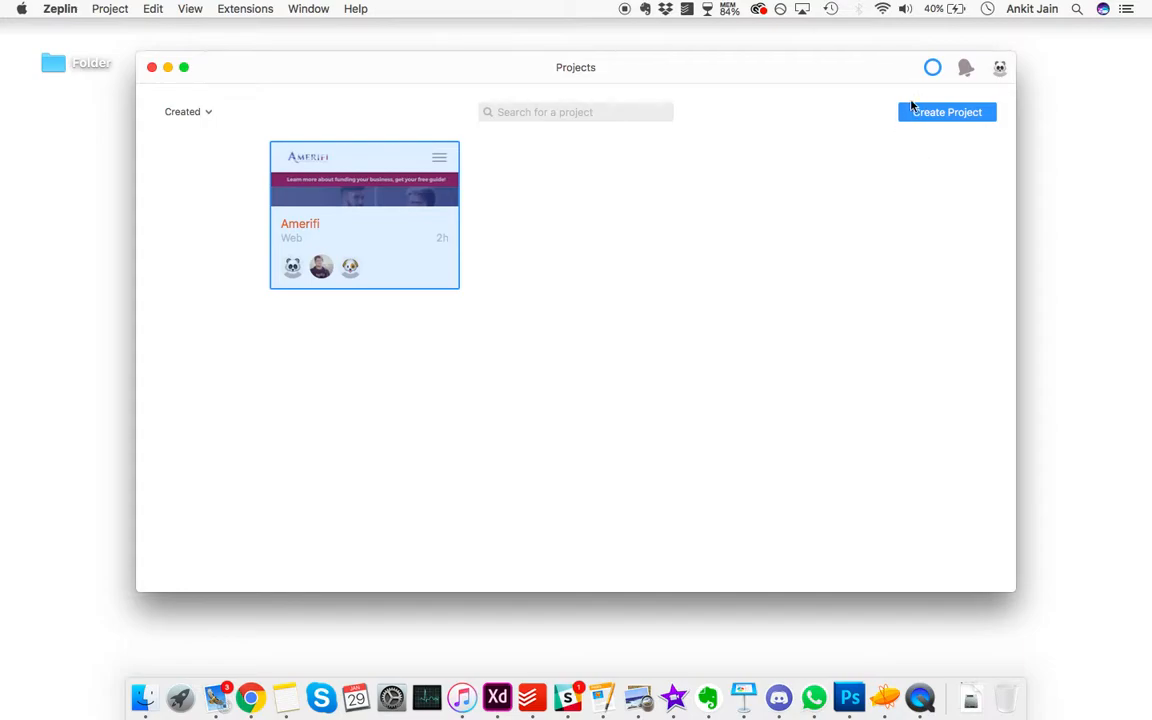
mouse_move(412, 236)
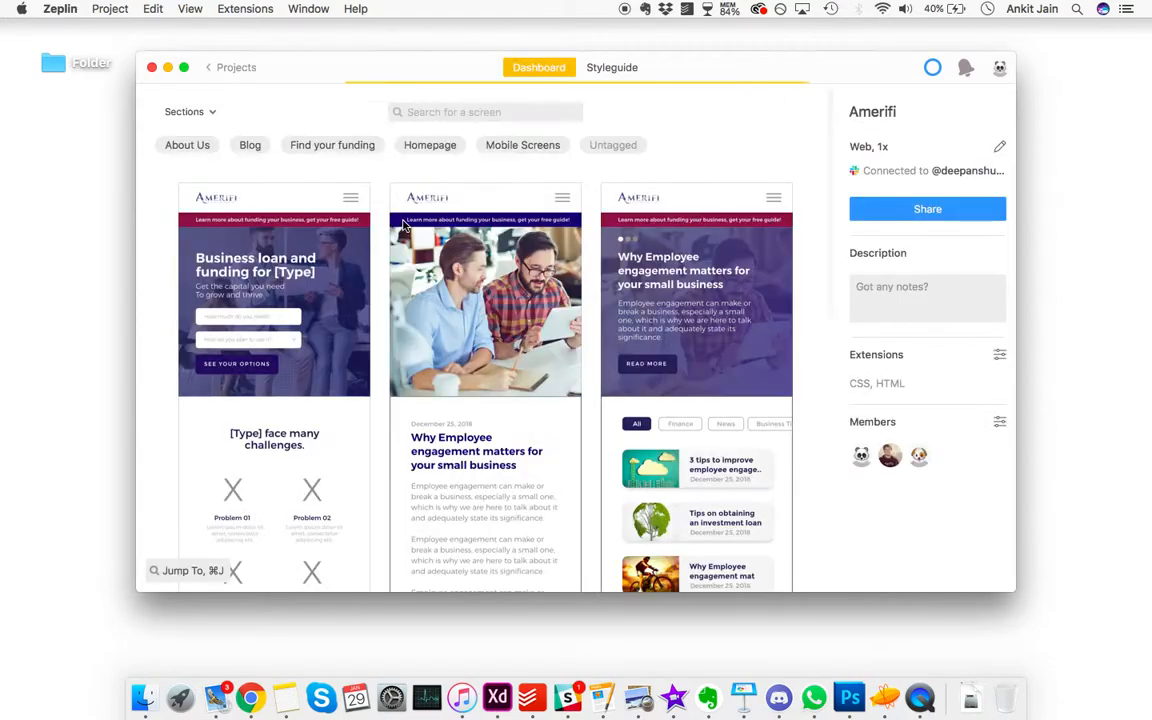
Filter the Amerifi screens by the Homepage, Find your funding, Blog and finally Mobile Screens tags
scroll(down, 3)
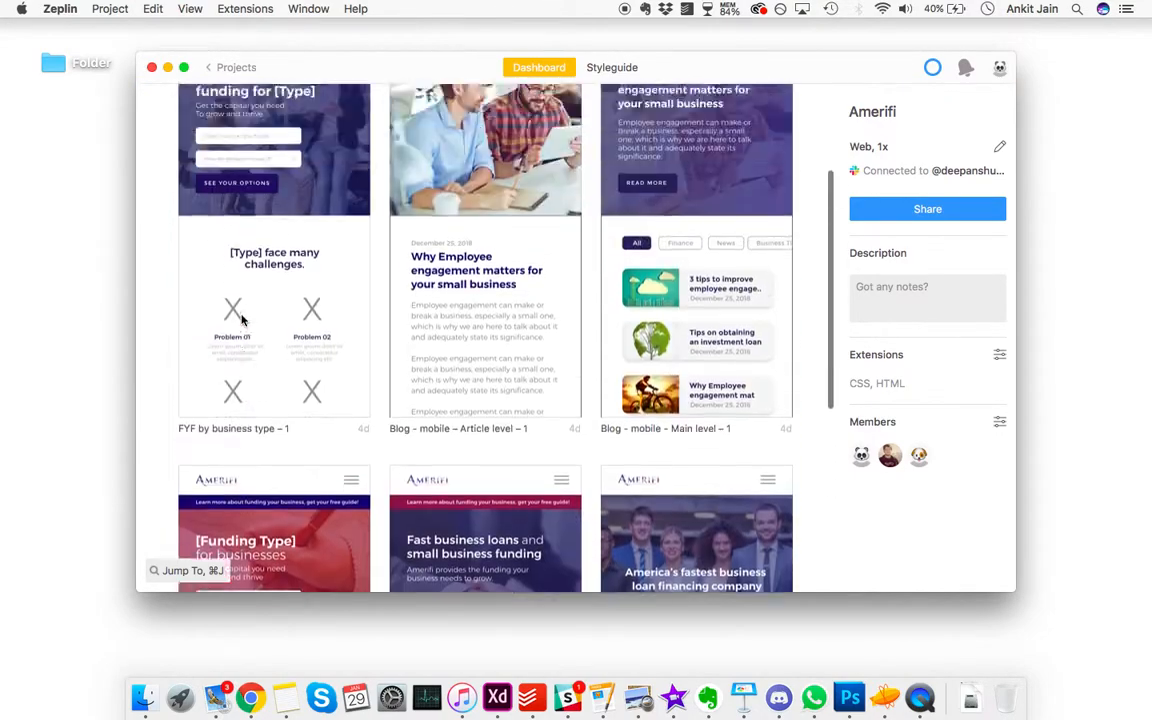
scroll(down, 3)
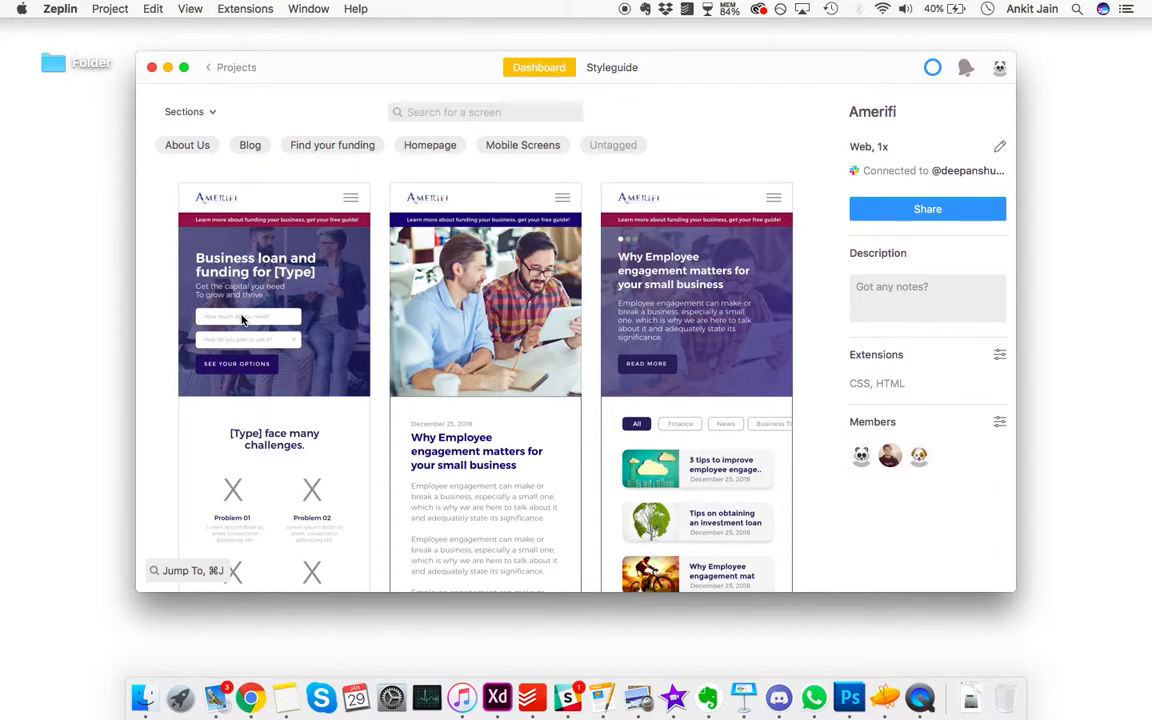
mouse_move(518, 156)
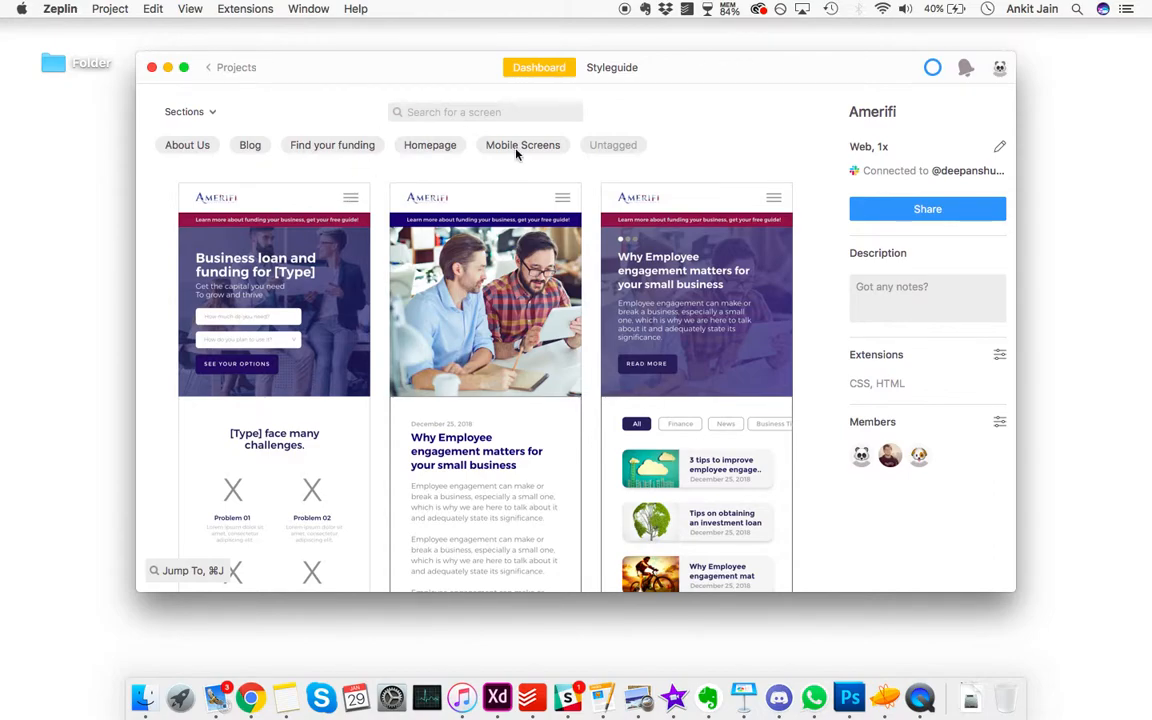
click(430, 144)
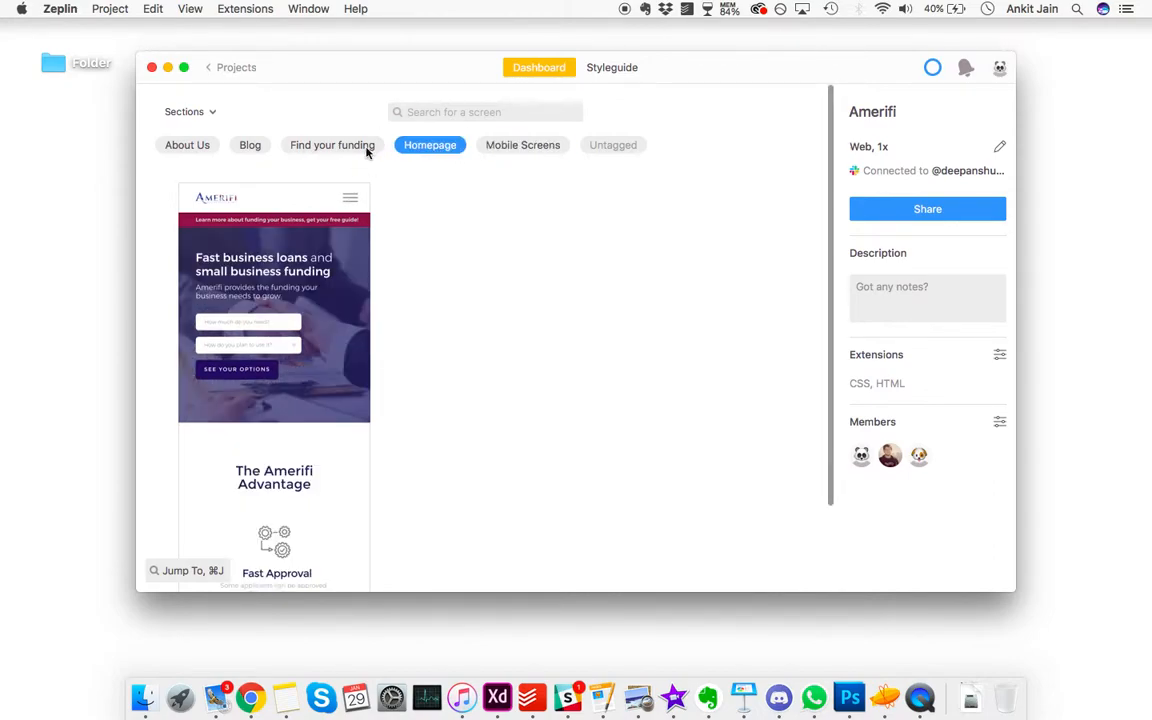
click(332, 144)
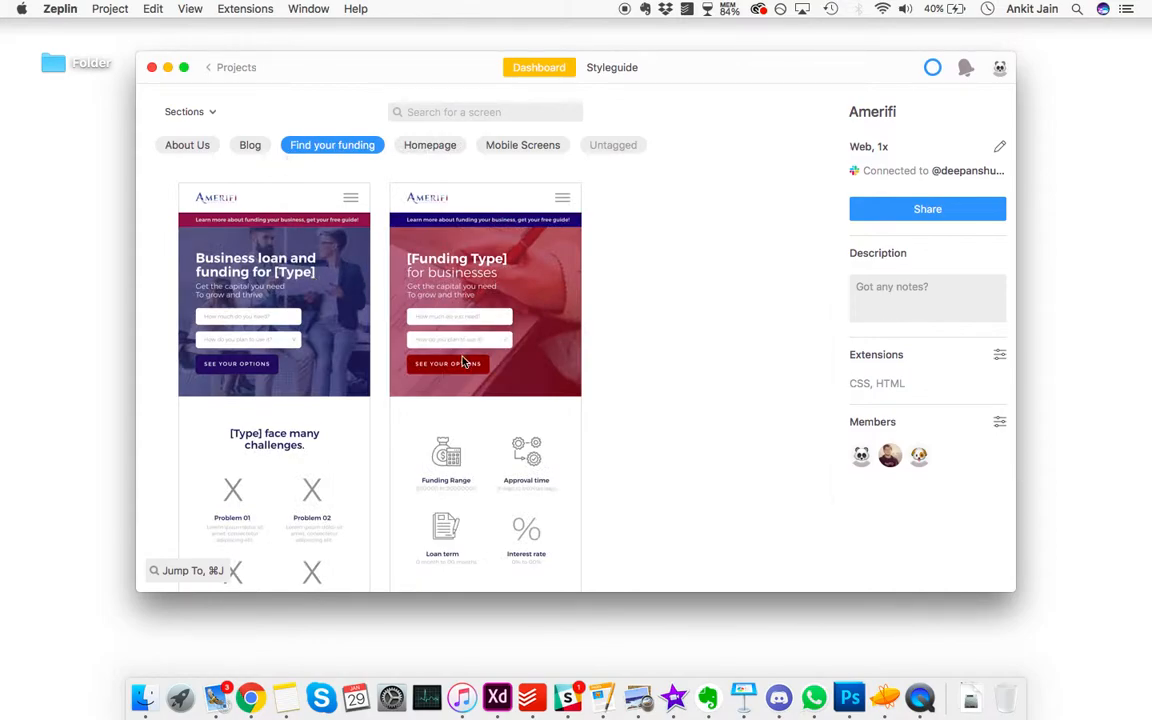
click(250, 144)
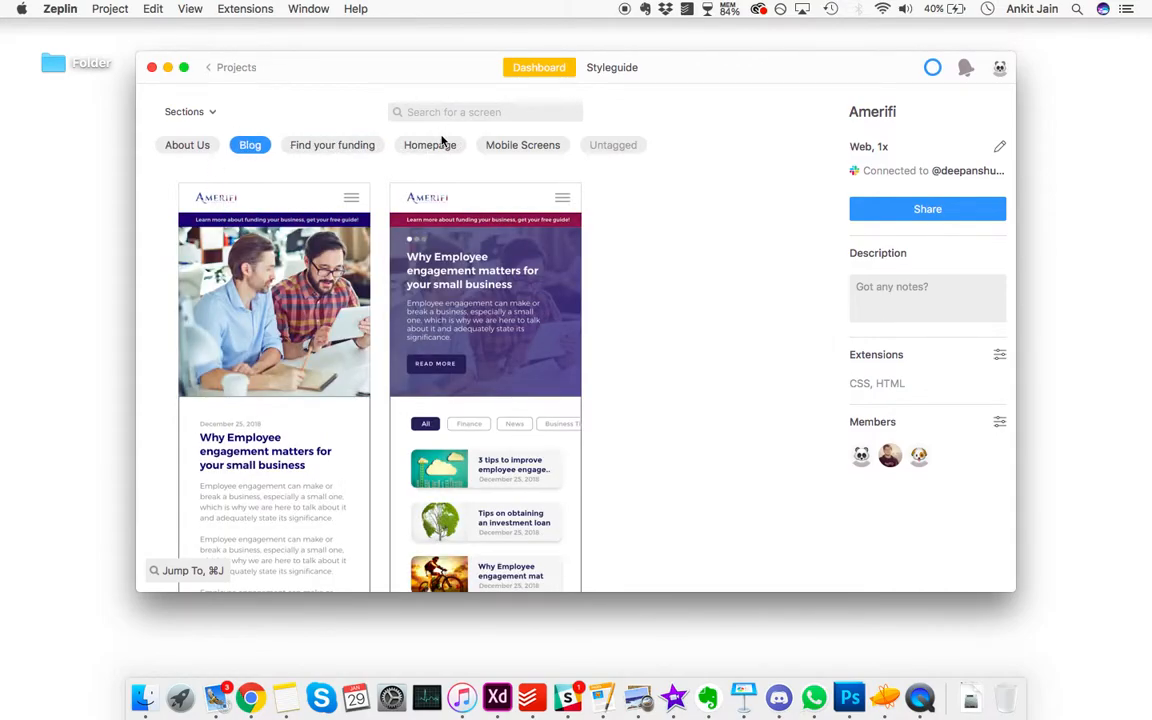
click(430, 144)
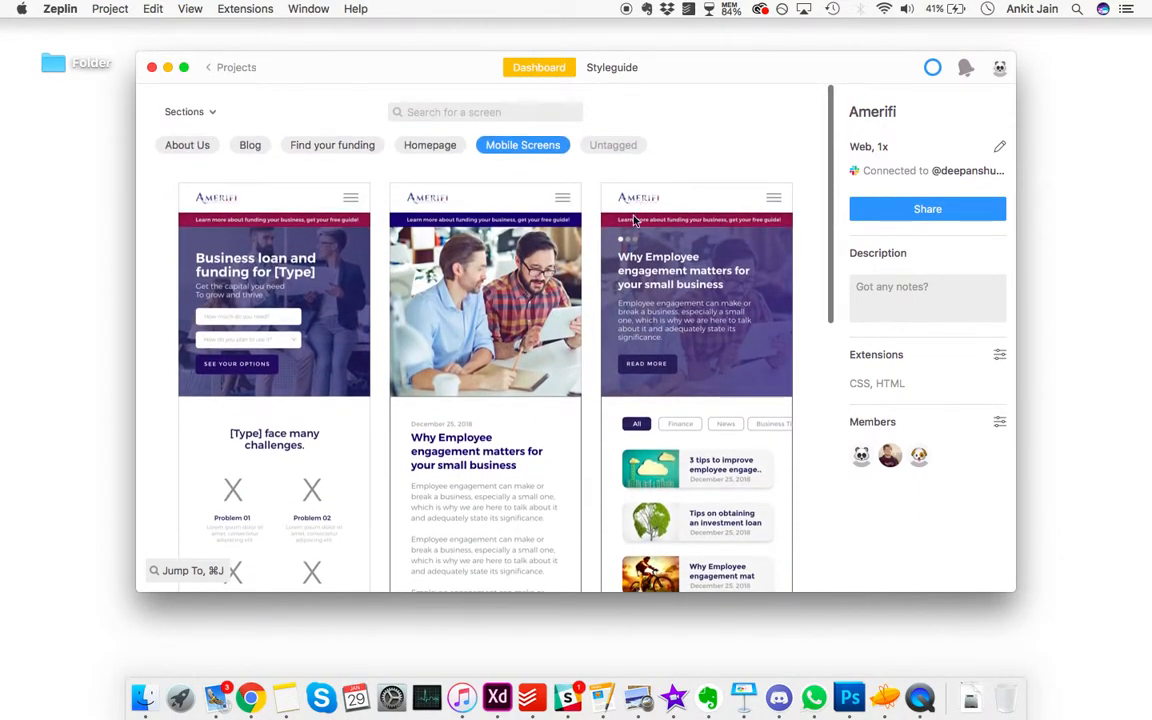
Review the styleguide colour palette and start renaming the pinkish-red swatch
click(612, 68)
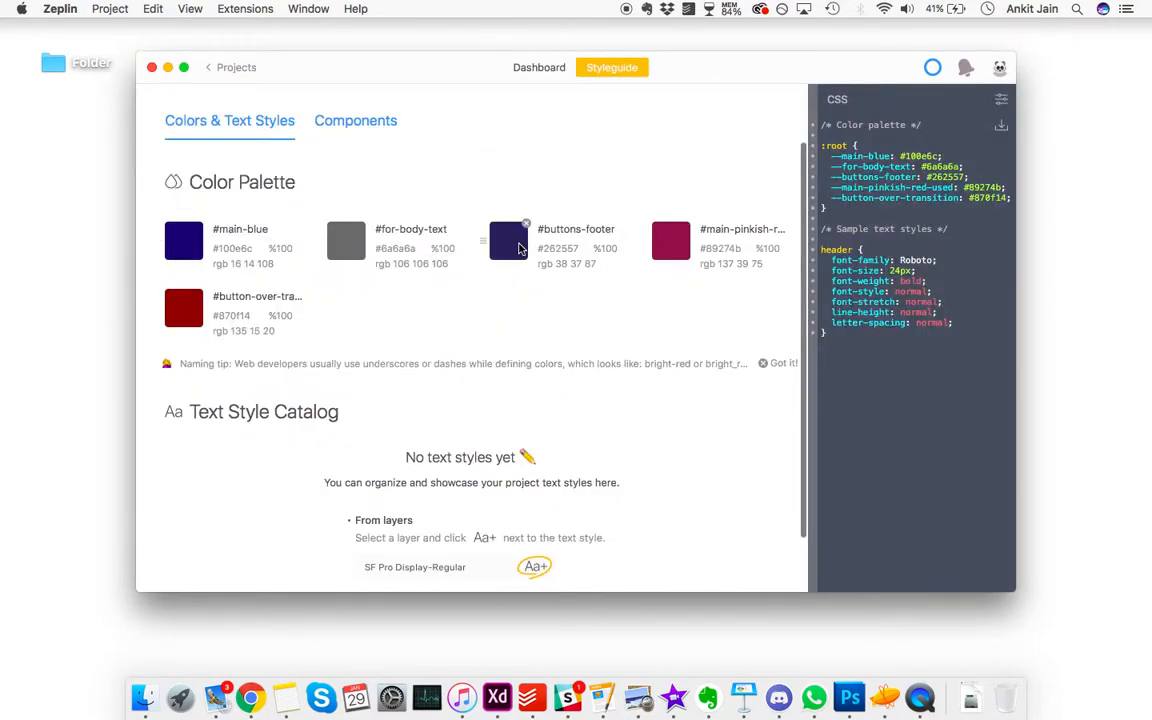
mouse_move(264, 304)
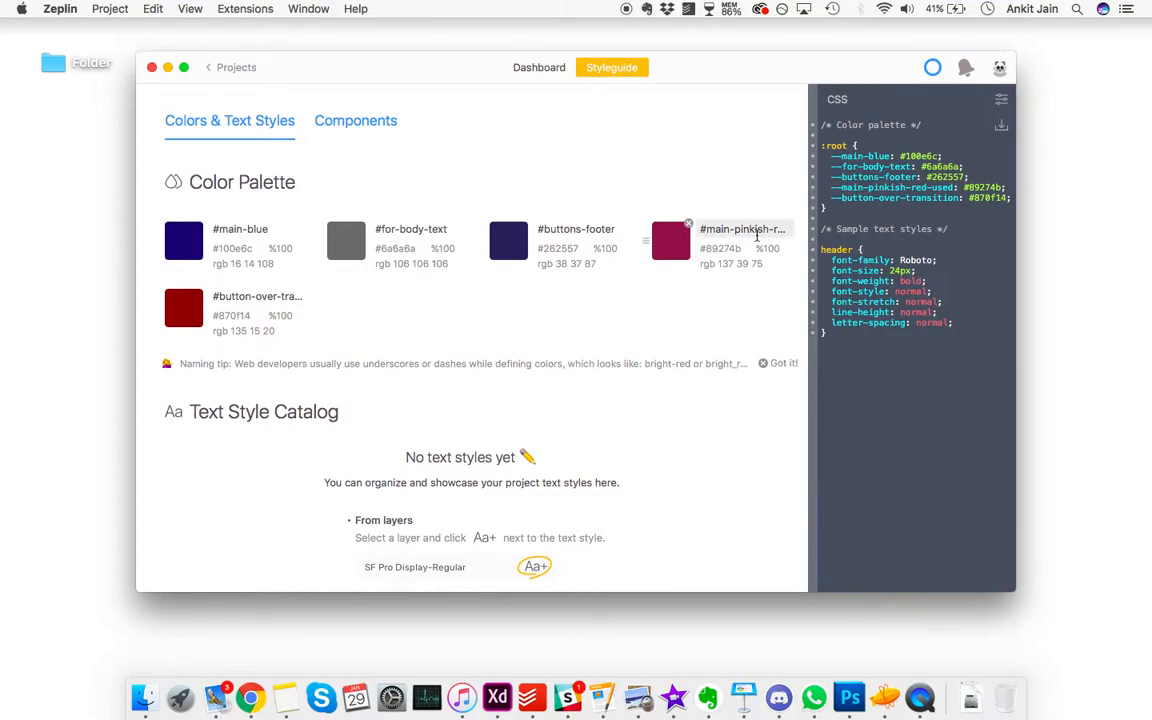
double_click(742, 228)
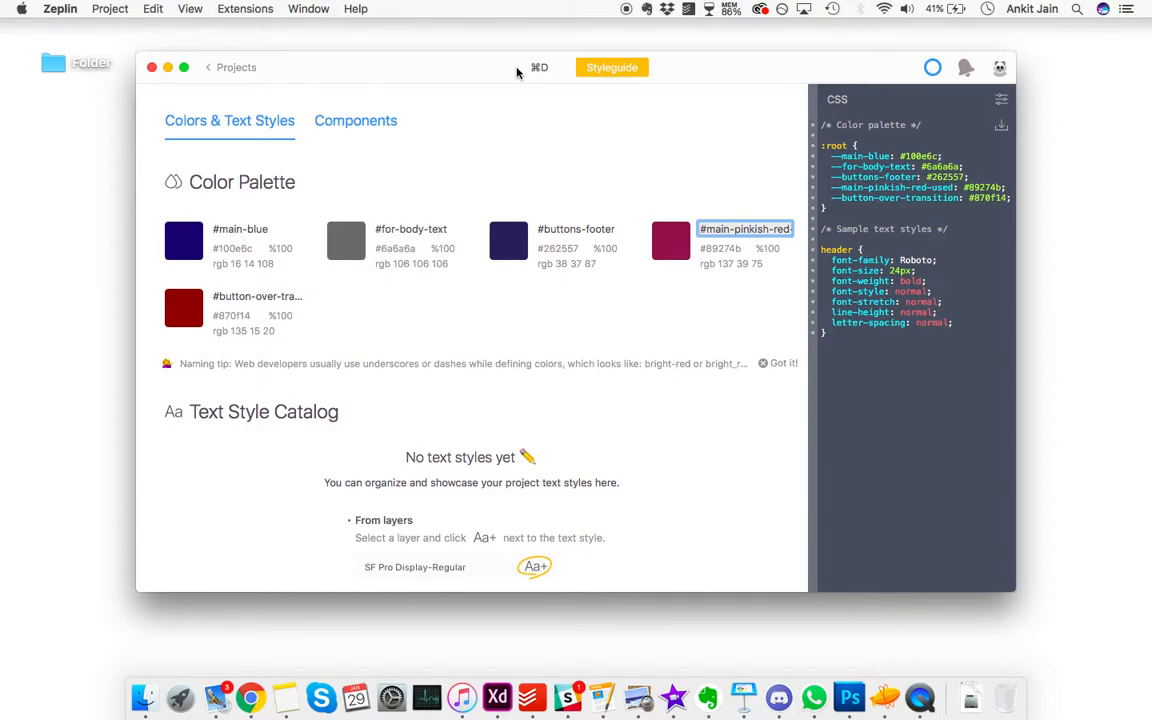
From the dashboard, inspect the Amerifi logo layer and the hero subtitle text
click(540, 68)
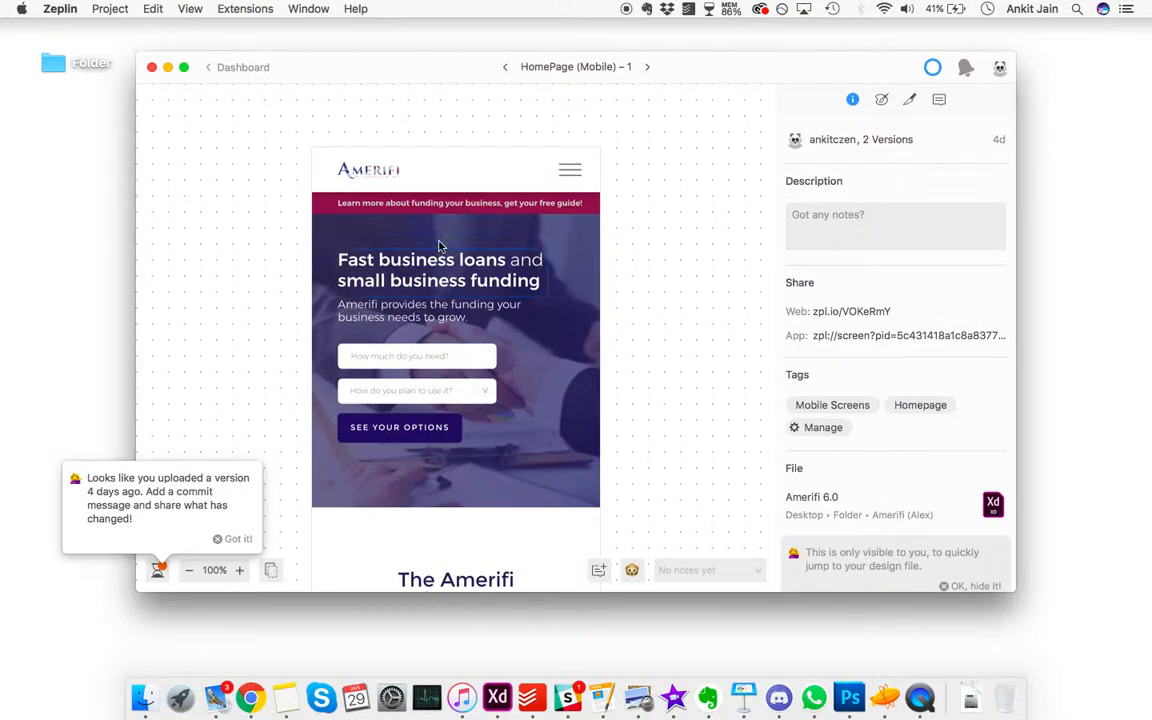
click(368, 168)
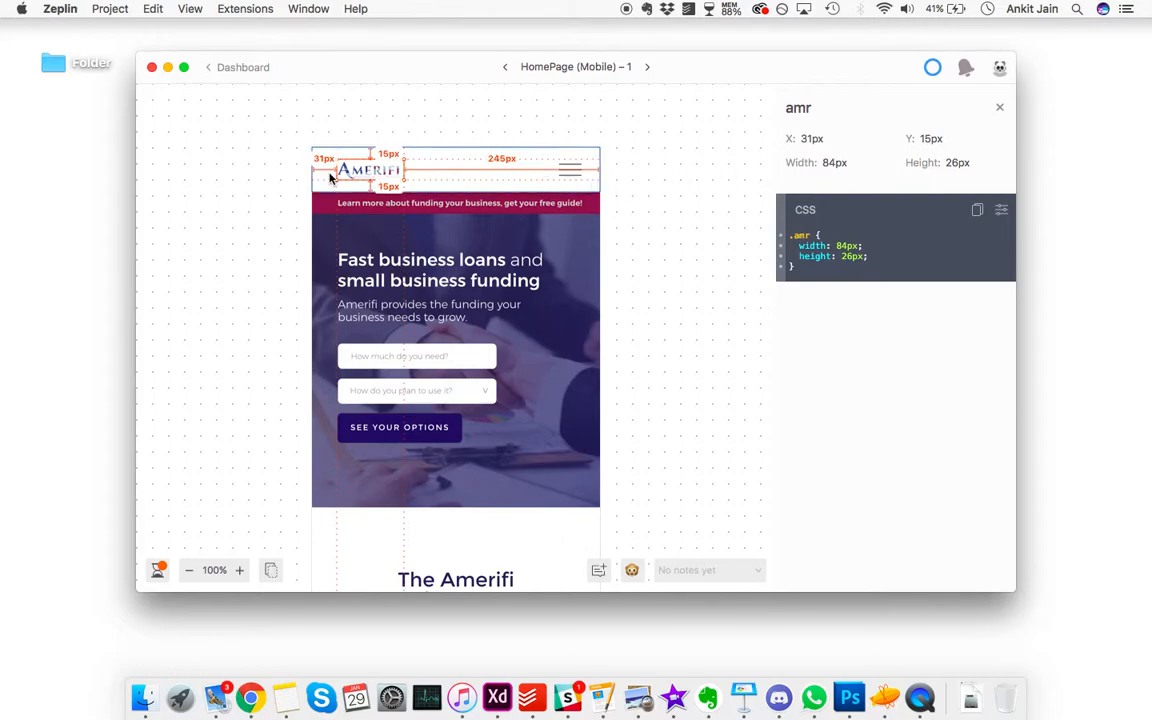
mouse_move(544, 174)
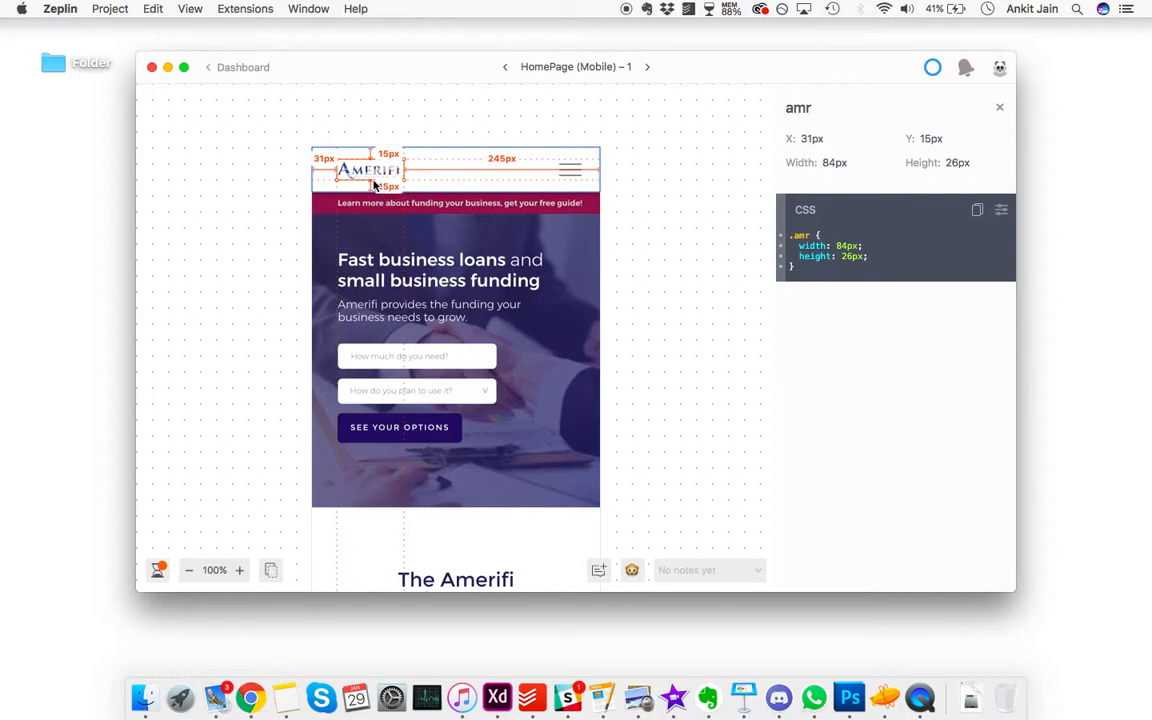
mouse_move(436, 174)
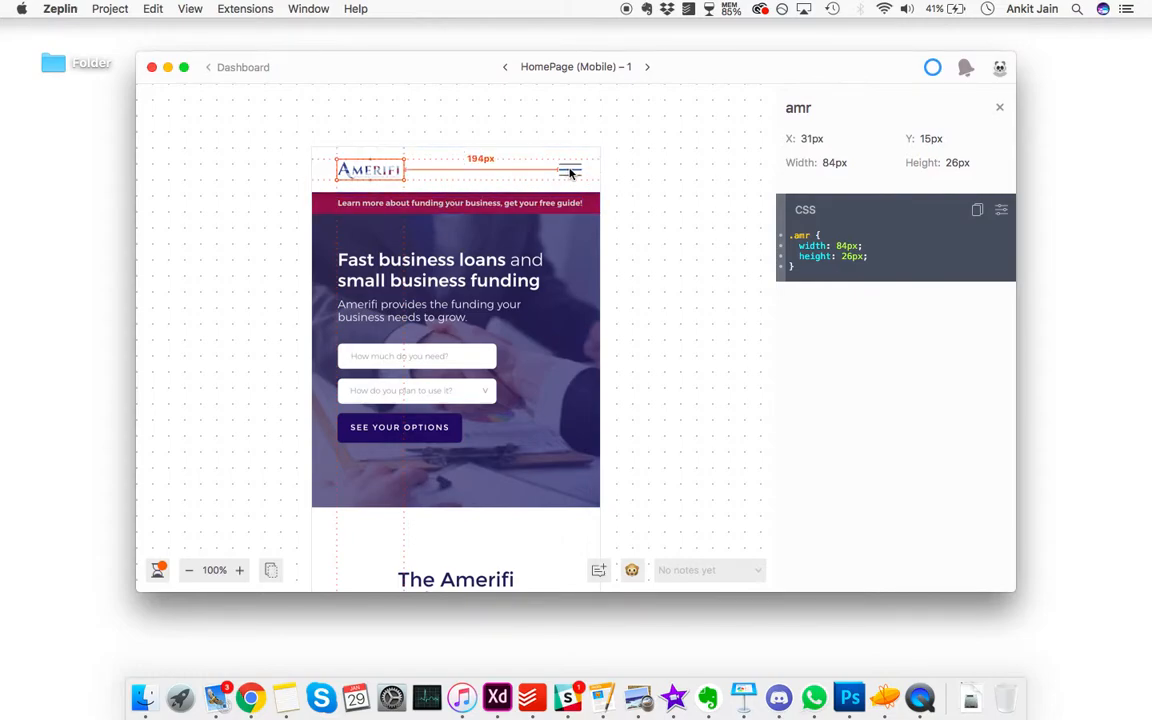
click(428, 310)
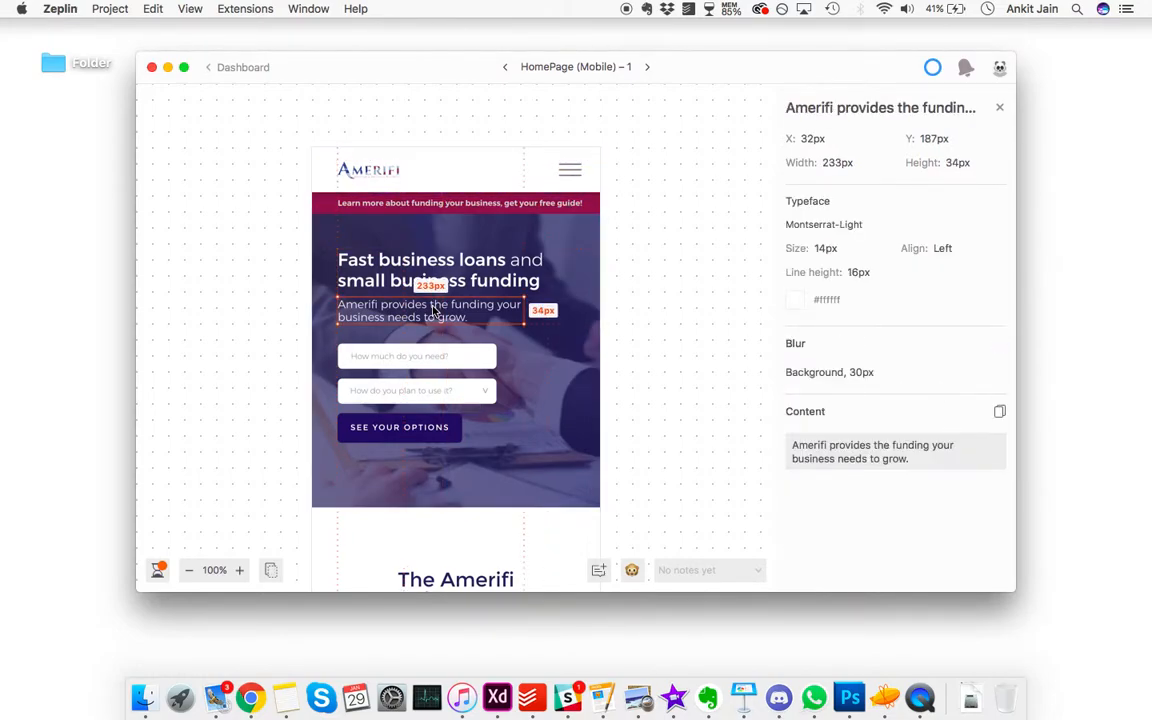
Inspect the 'How much do you need' and 'How do you plan to use it' labels and the gears icon assets
click(416, 356)
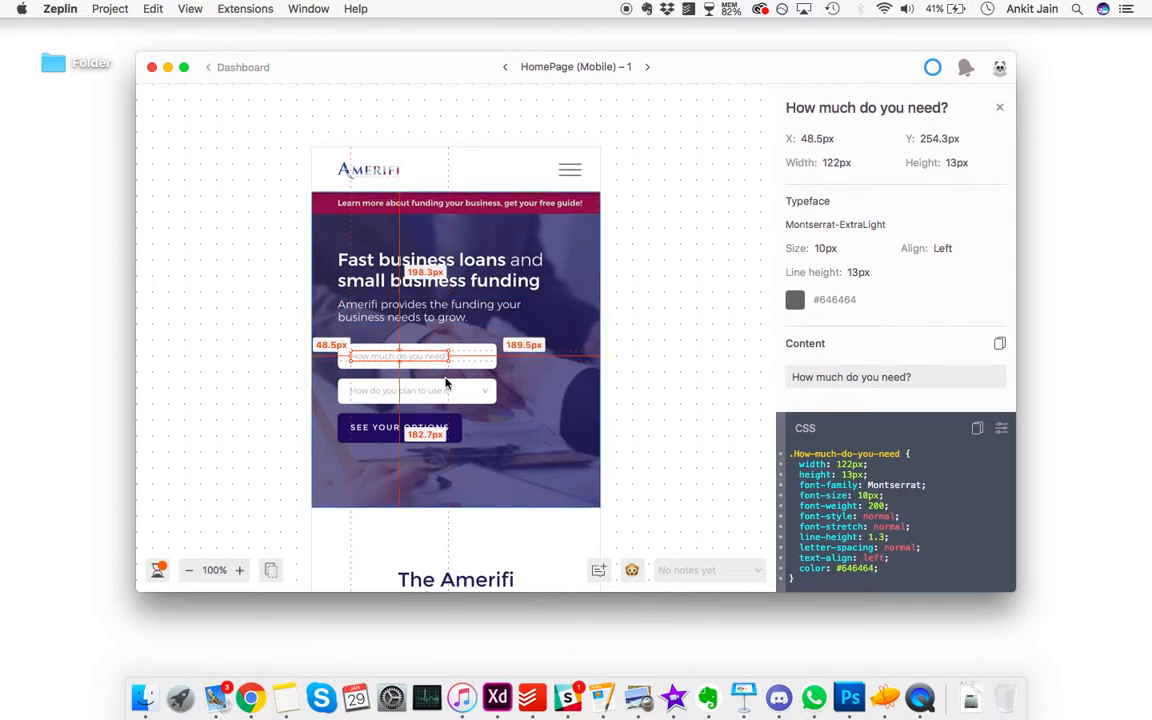
click(416, 390)
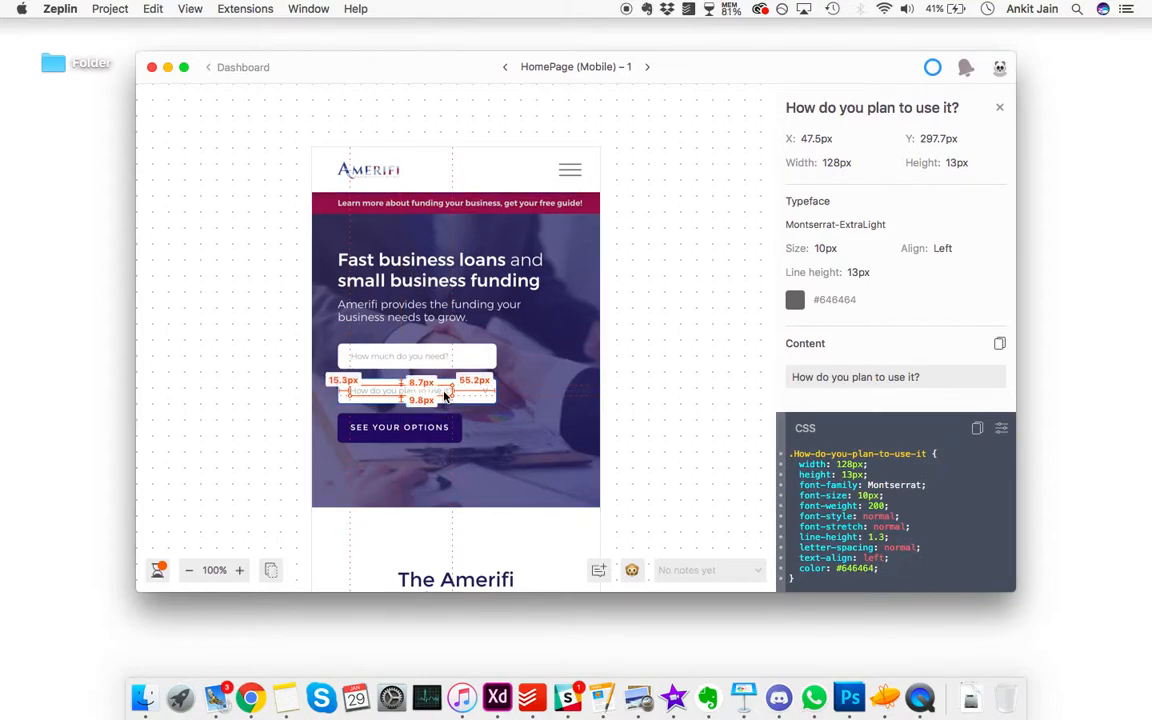
mouse_move(448, 388)
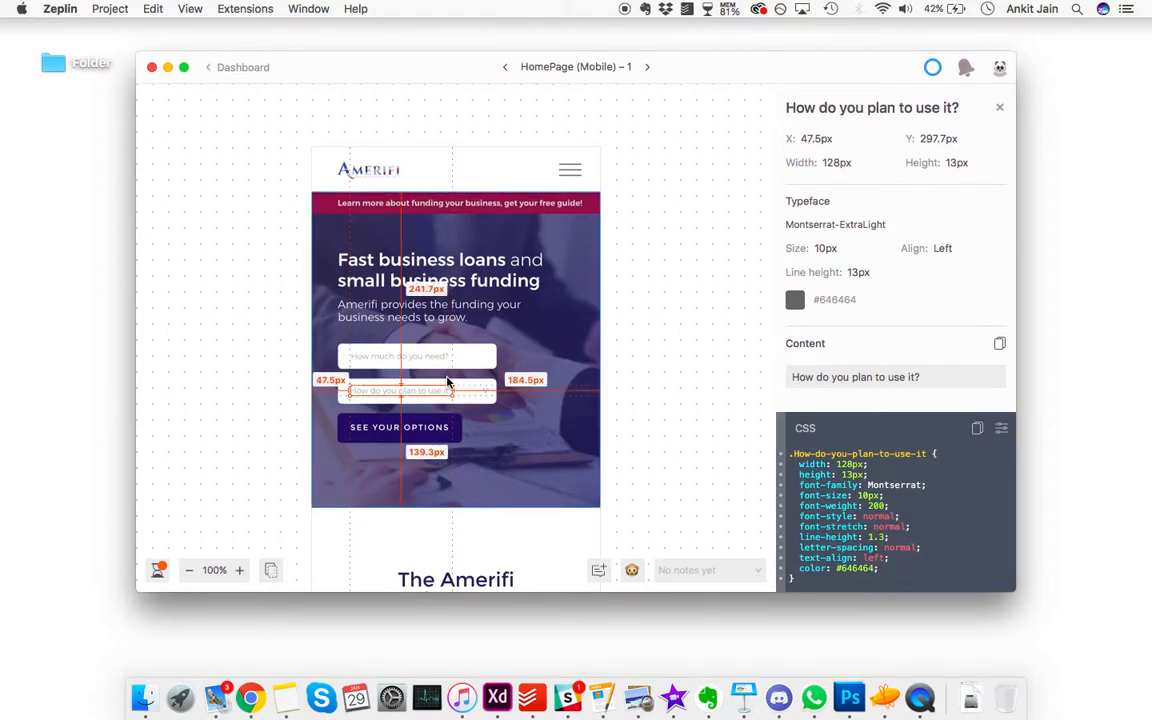
click(416, 390)
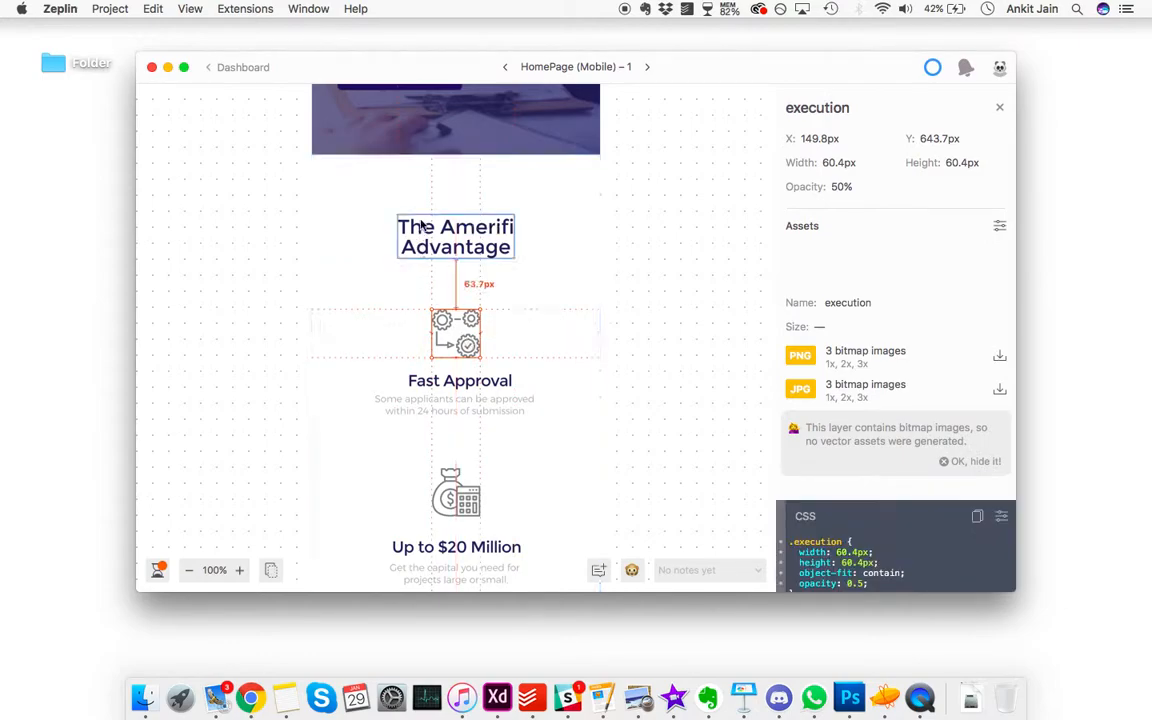
Inspect the Fast Approval heading, the gears icon's assets and the small caption beneath
scroll(down, 3)
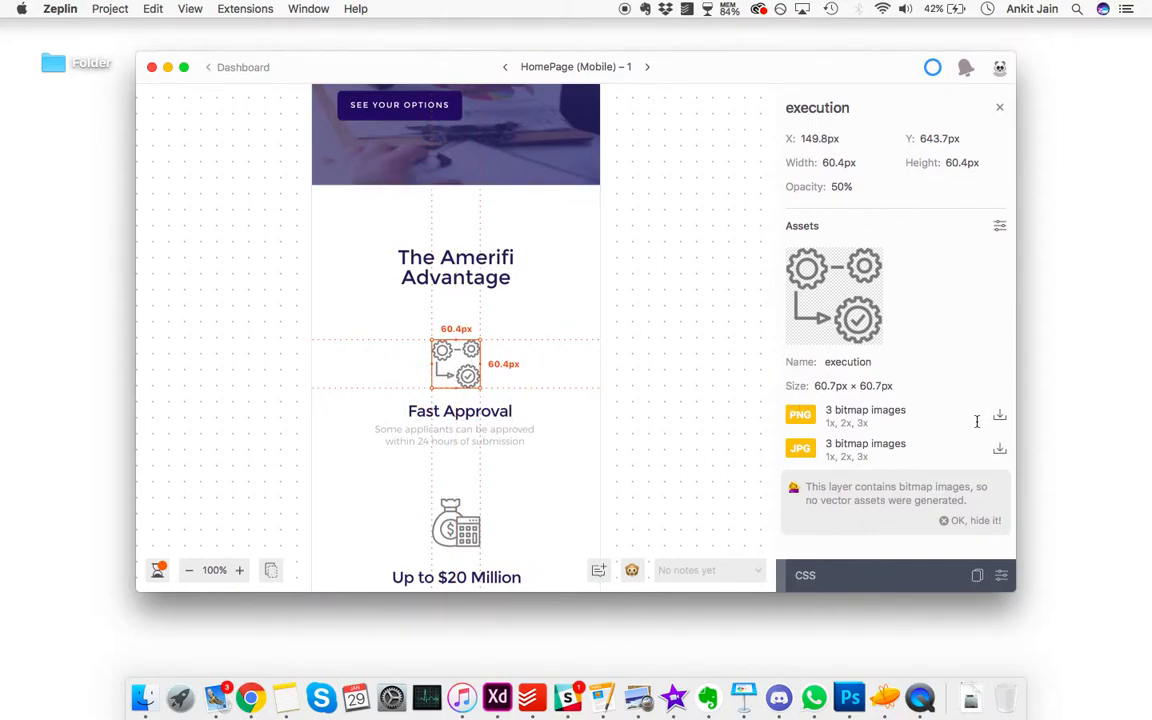
mouse_move(940, 318)
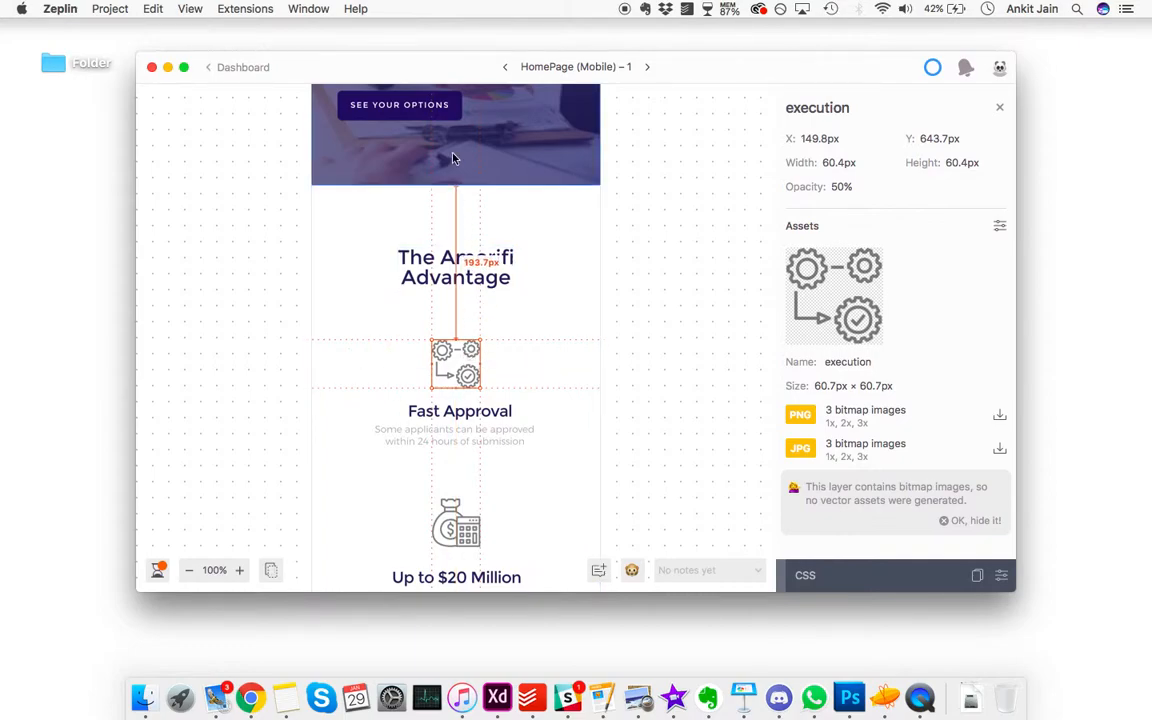
mouse_move(460, 392)
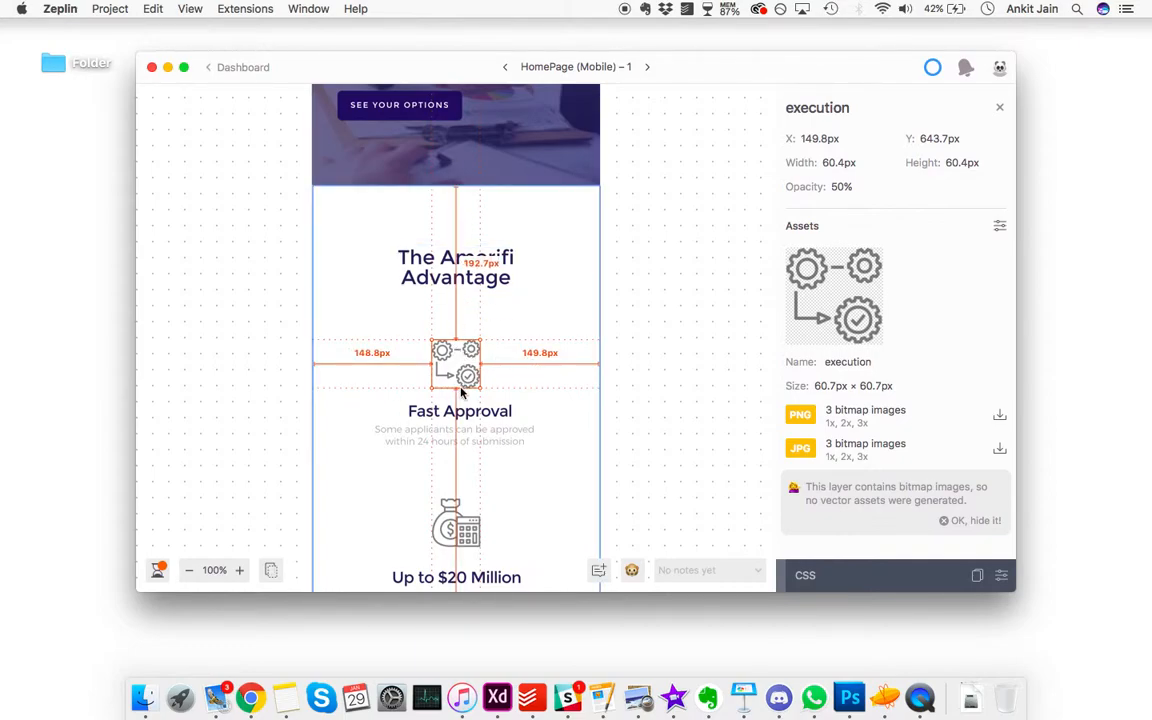
mouse_move(452, 304)
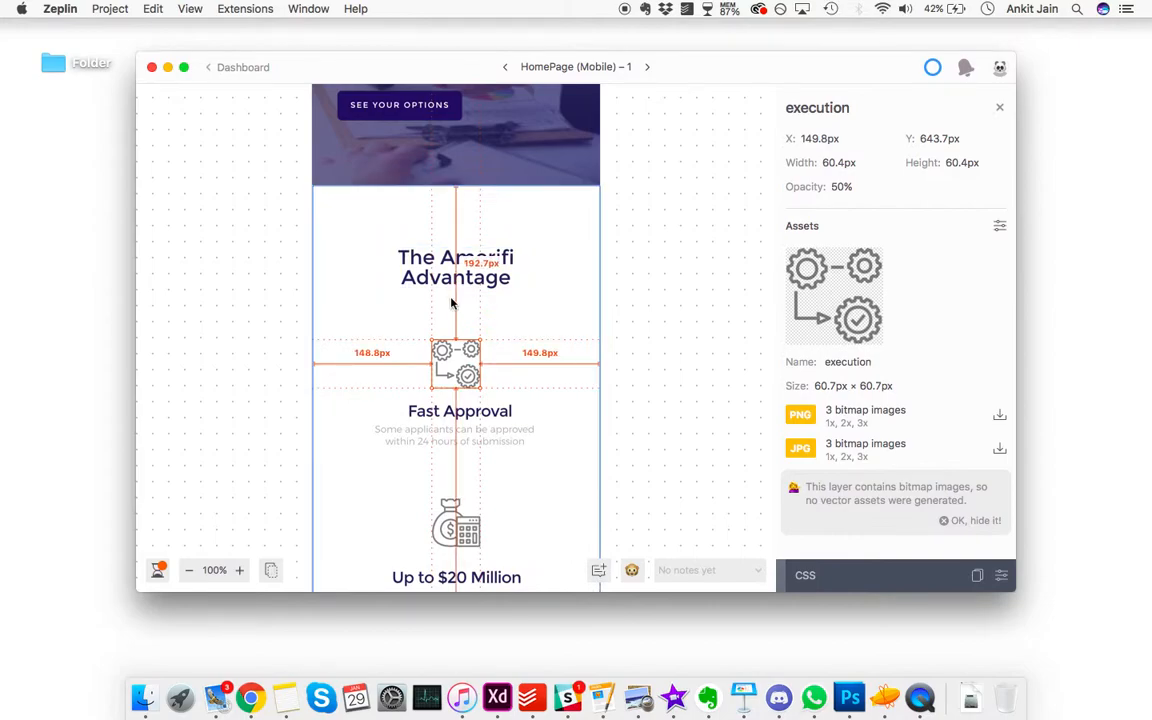
click(460, 412)
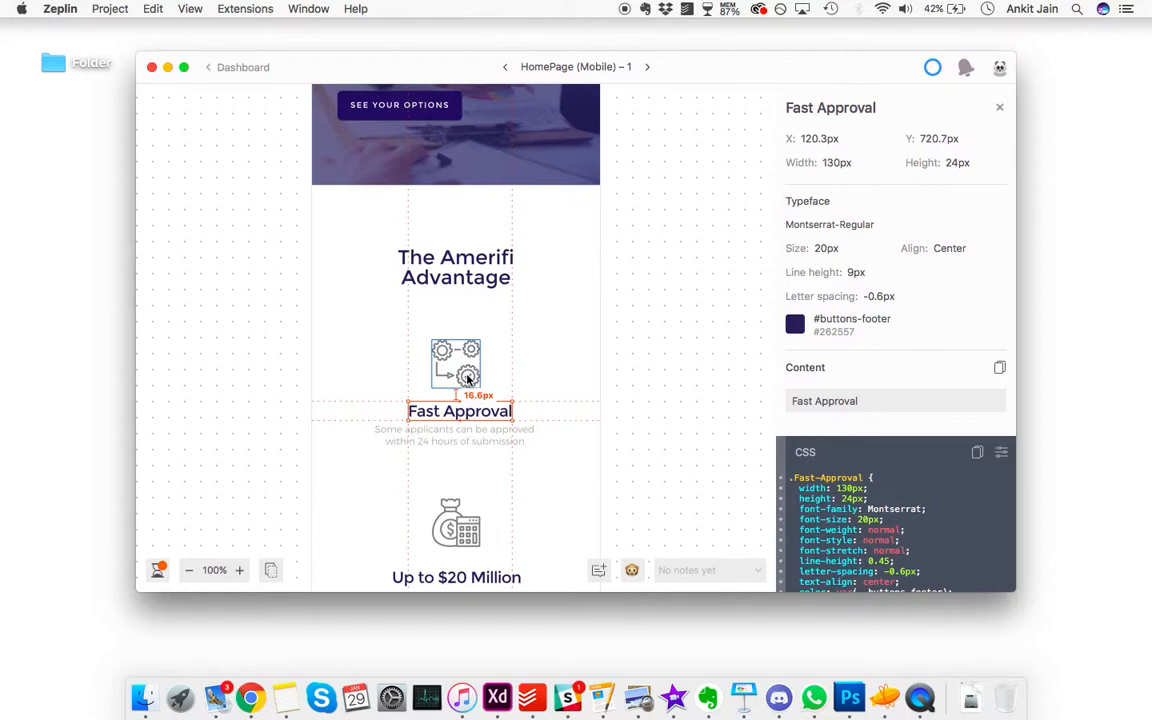
click(456, 364)
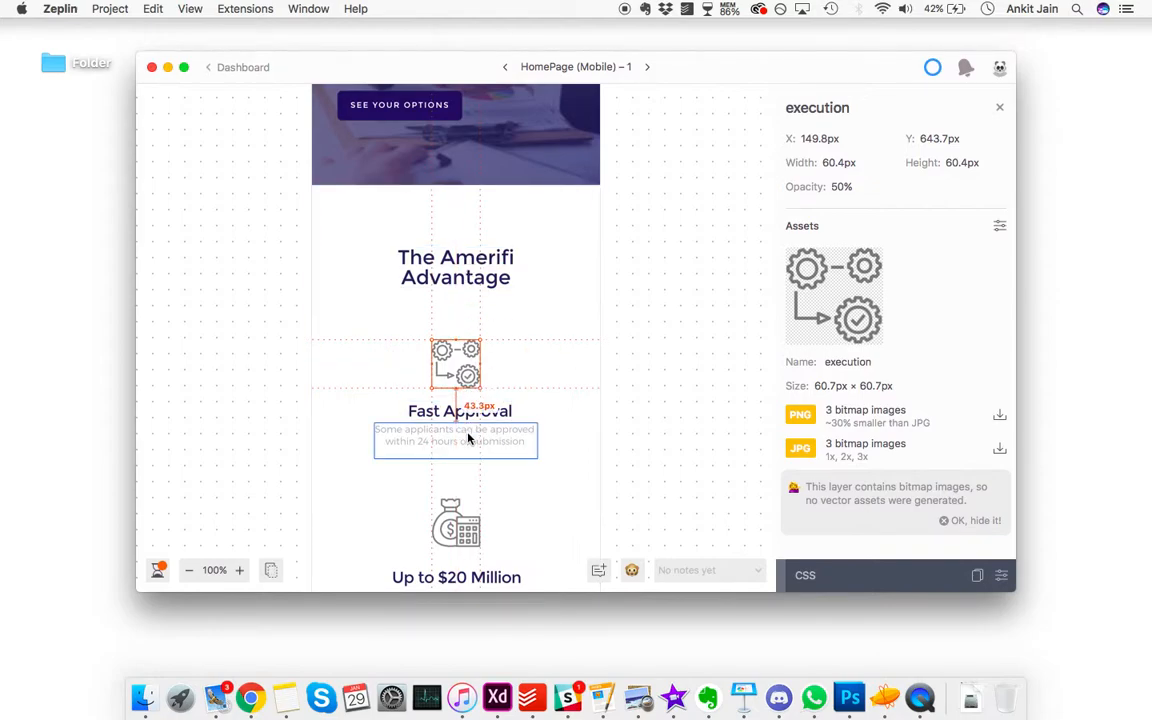
click(456, 436)
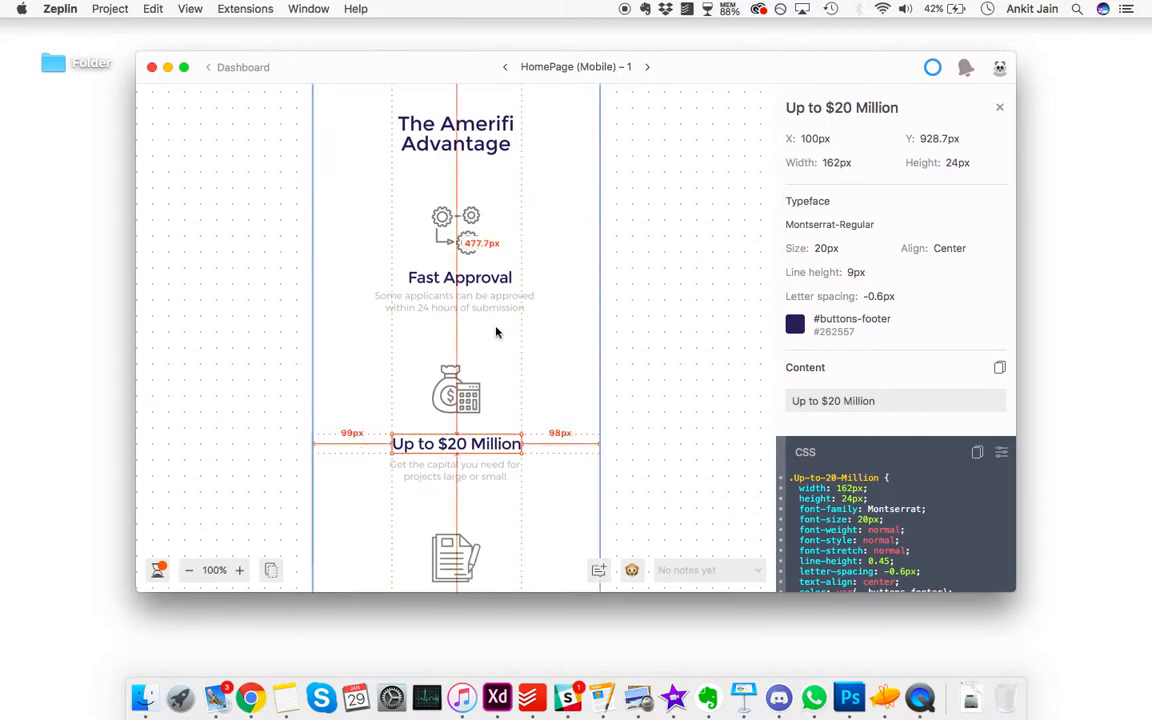
Select the 'Up to $20 Million' heading's content text for copying and review further down
scroll(down, 3)
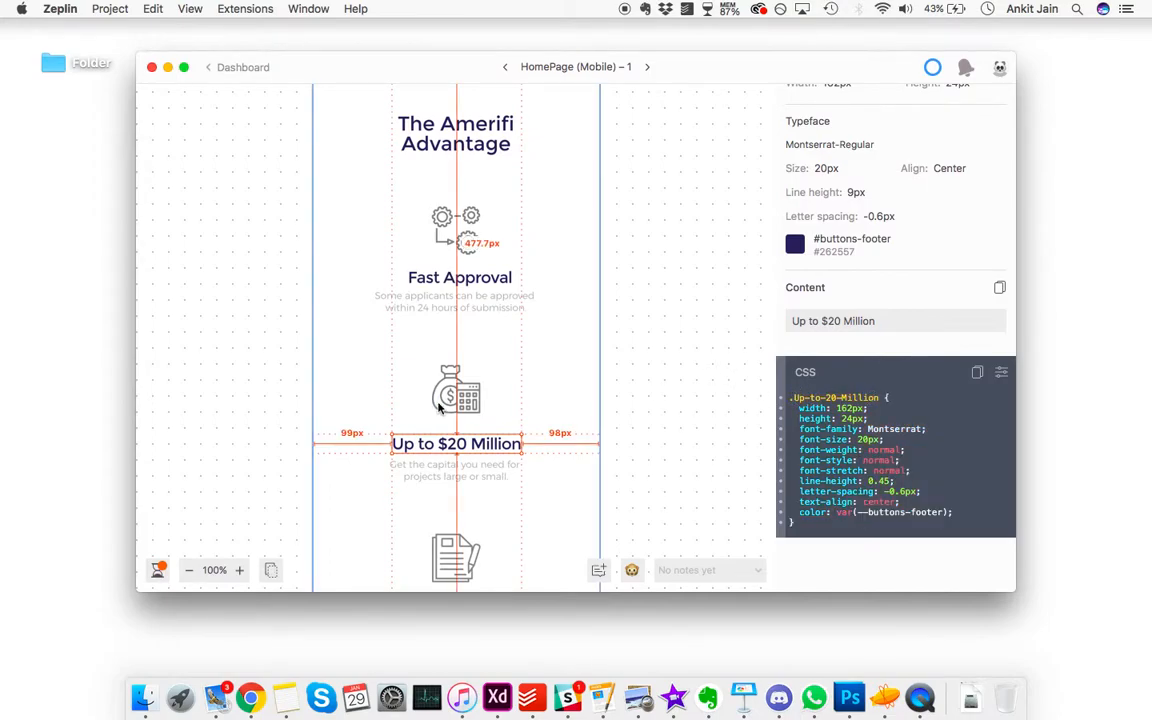
scroll(down, 3)
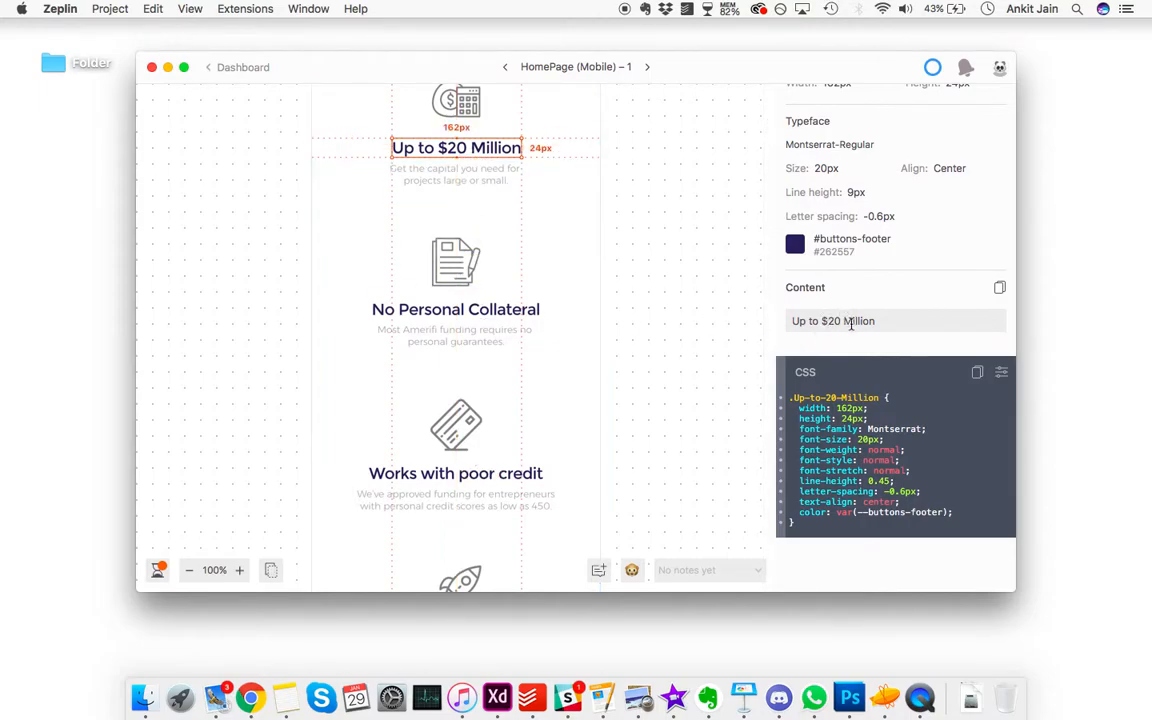
click(1000, 288)
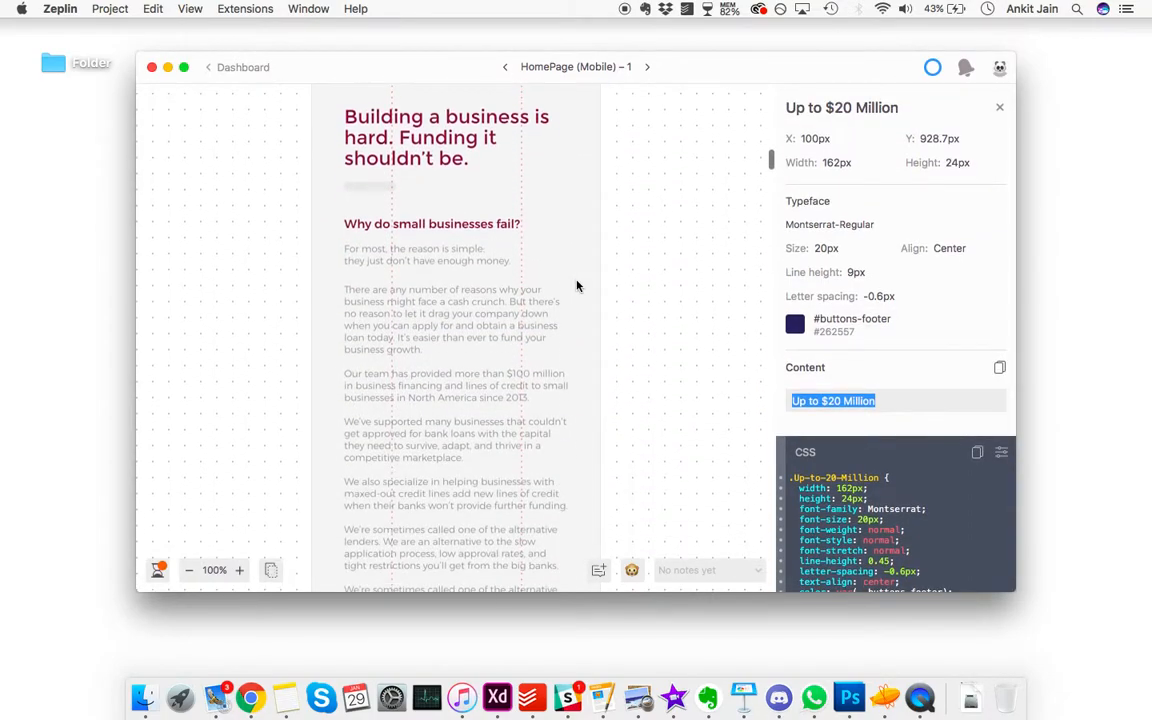
scroll(down, 3)
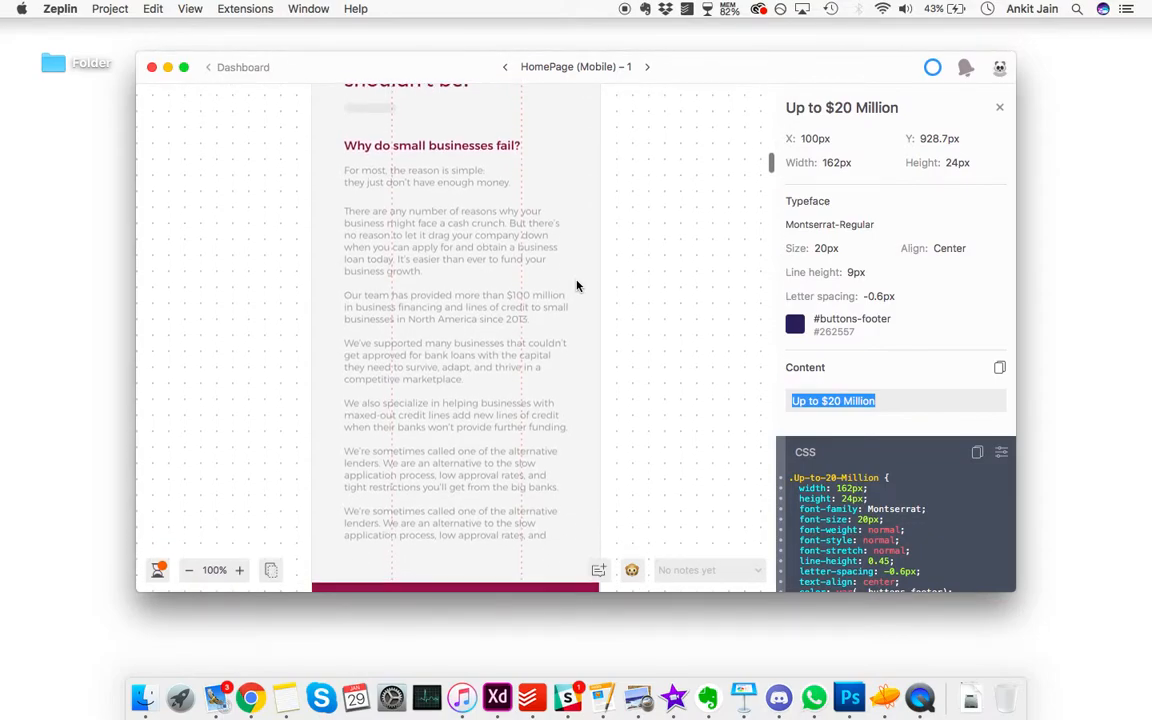
scroll(down, 3)
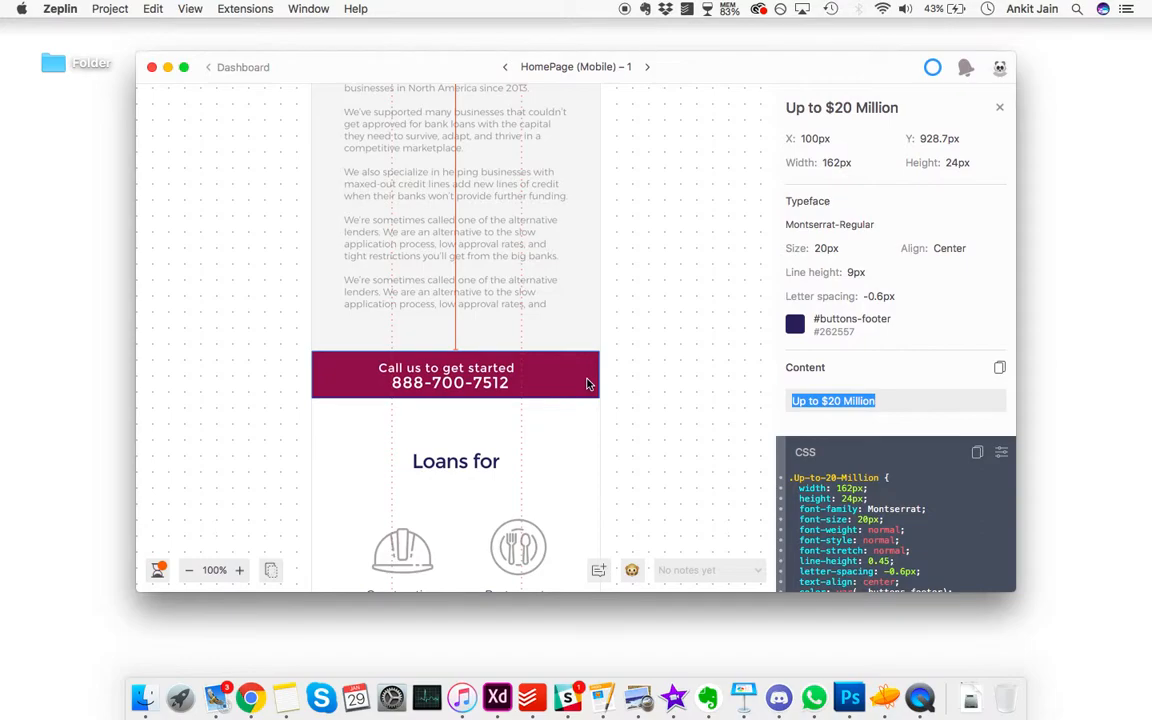
Copy the business-owners paragraph text and inspect the 'At Amerifi' paragraph
scroll(down, 3)
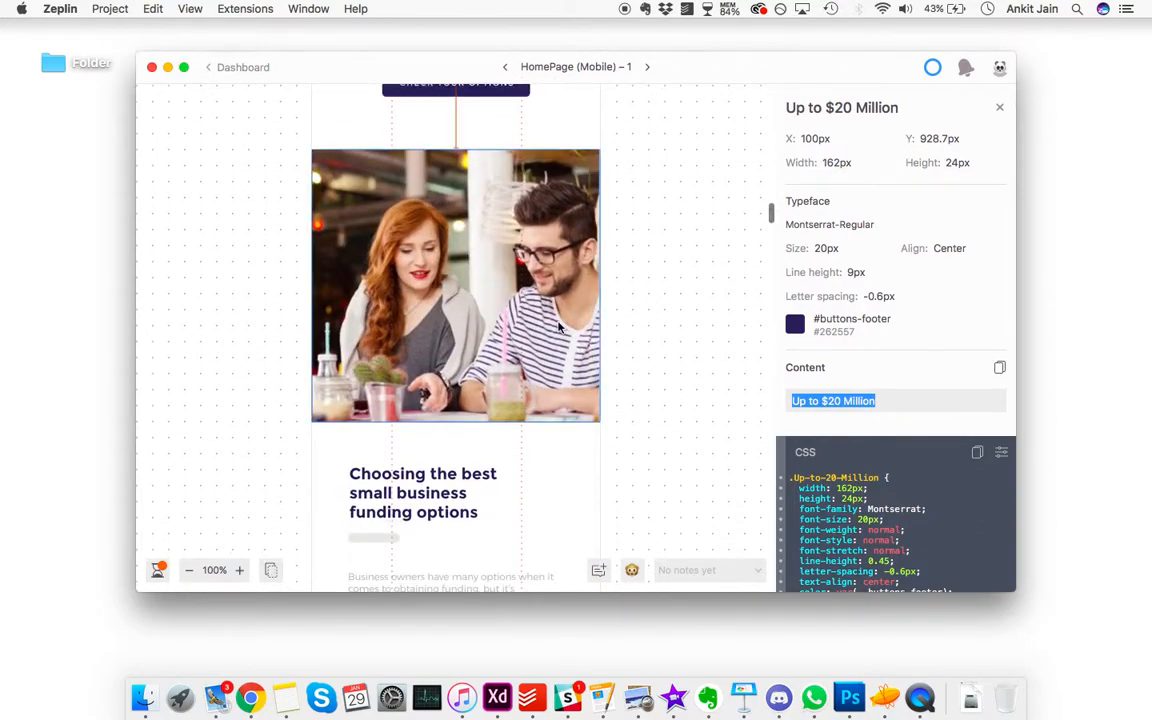
scroll(down, 3)
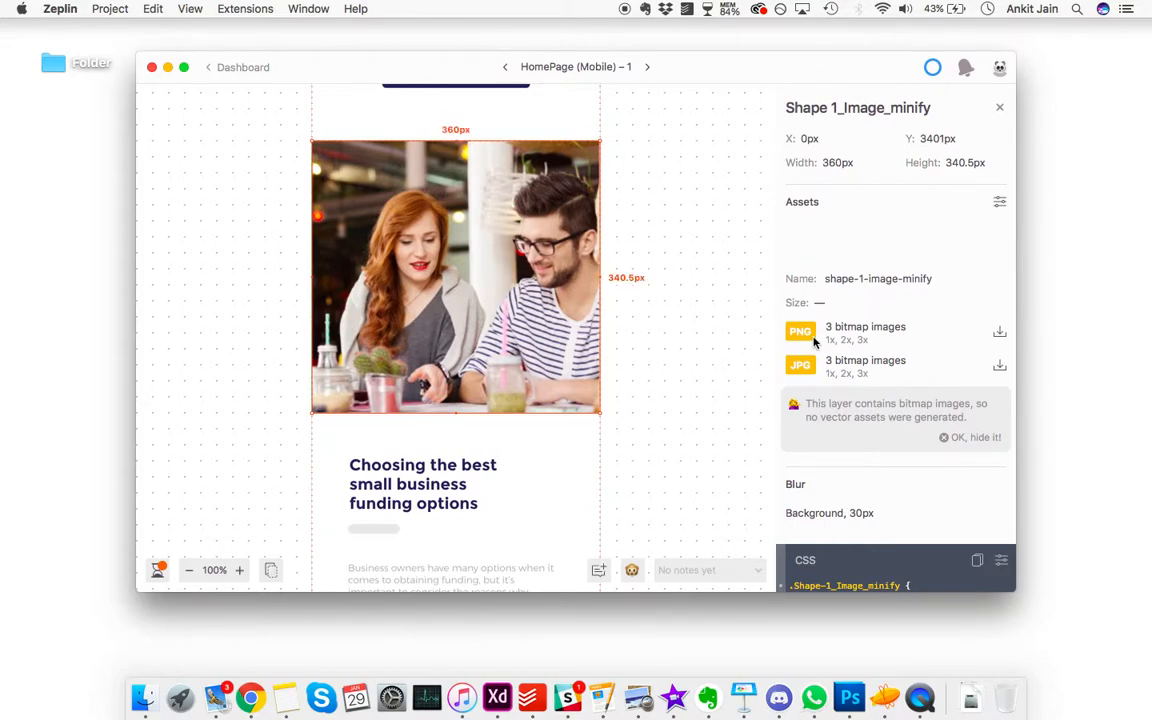
mouse_move(960, 300)
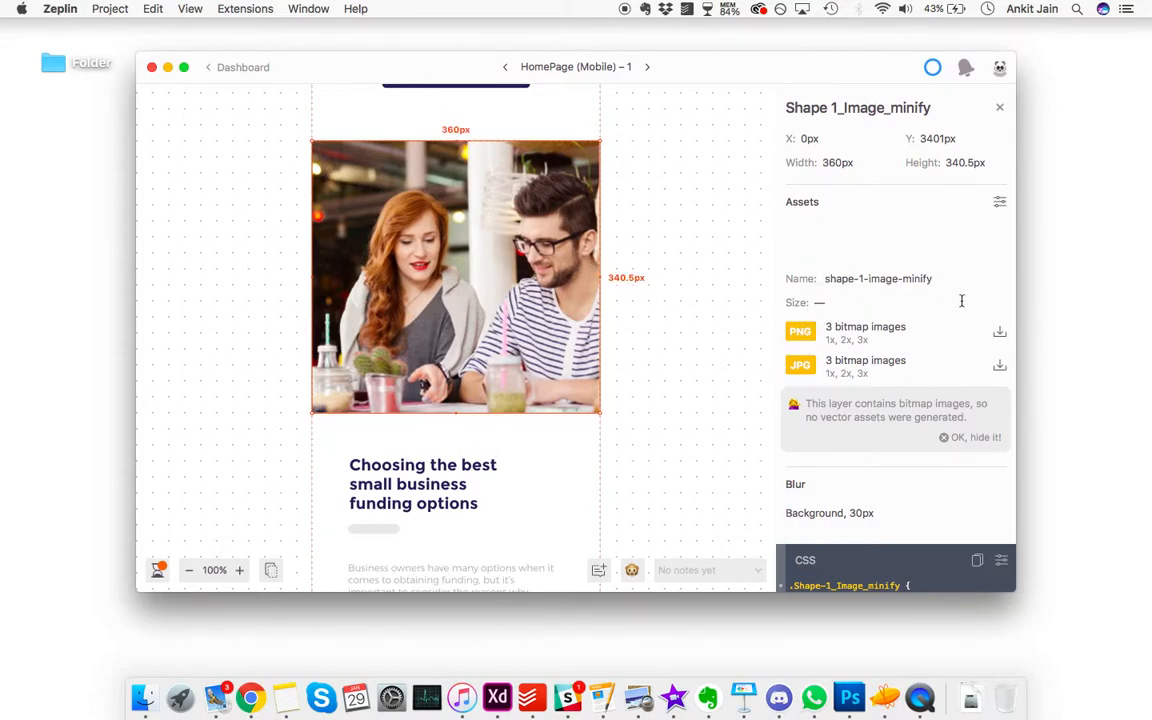
scroll(down, 3)
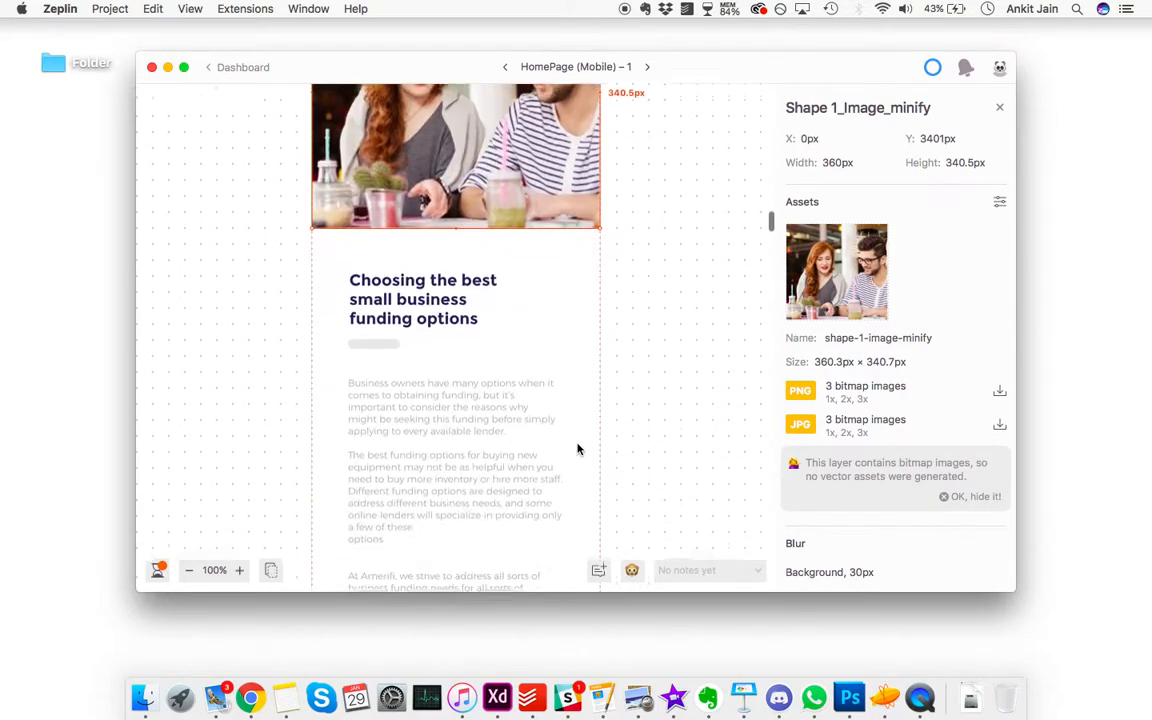
scroll(down, 3)
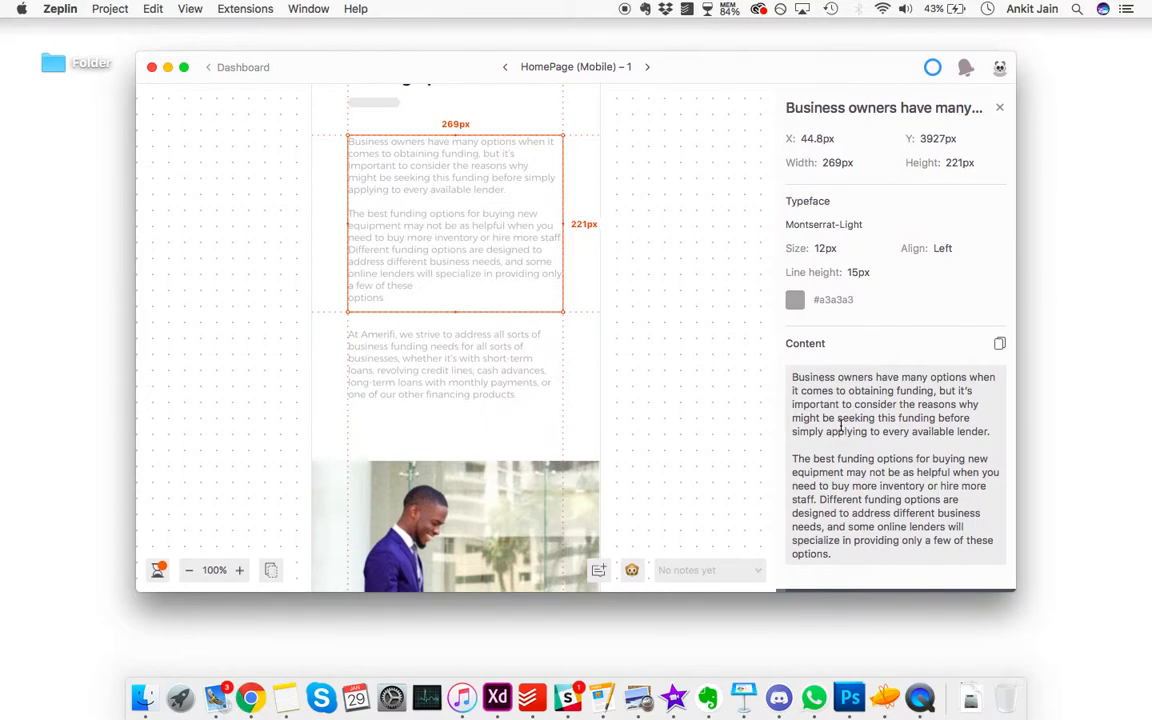
click(1000, 344)
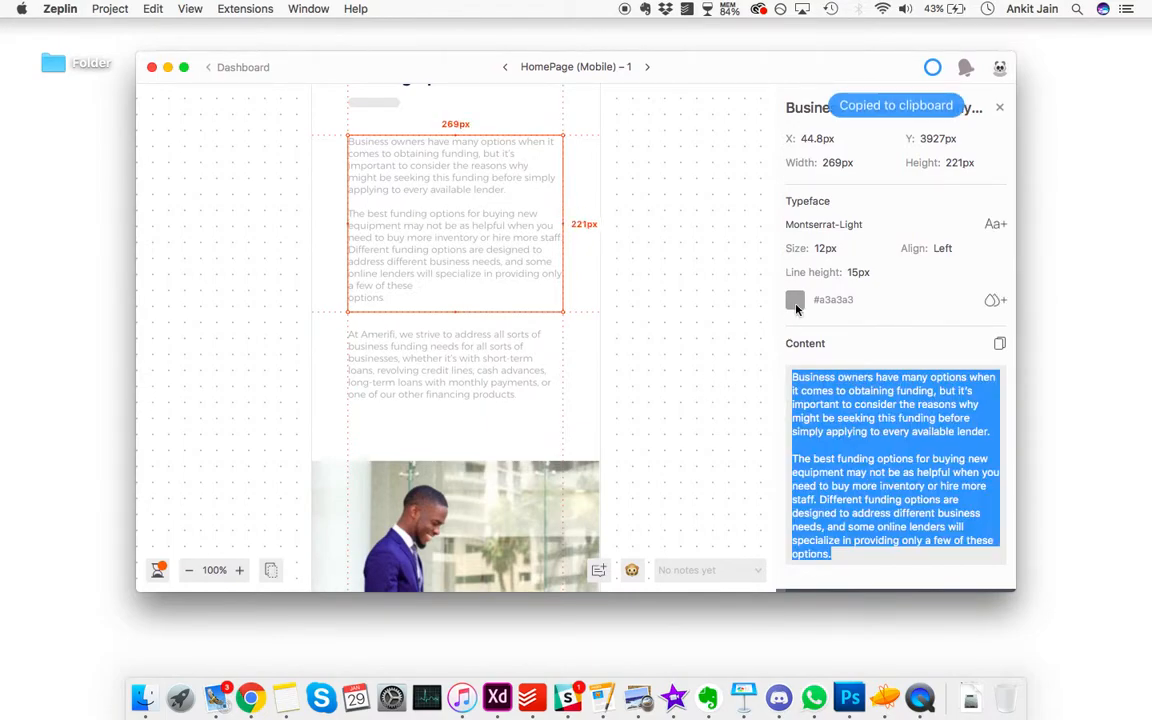
click(832, 300)
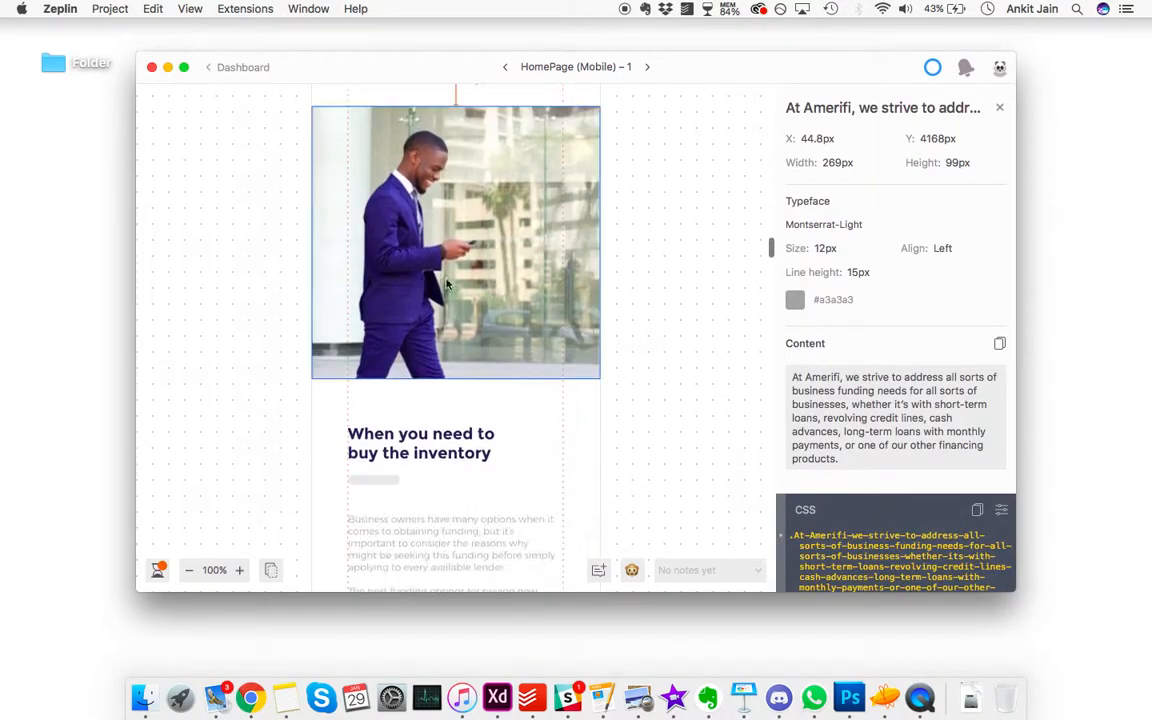
Inspect the 'When you need to buy the inventory' heading and the grey bar beneath it
click(420, 442)
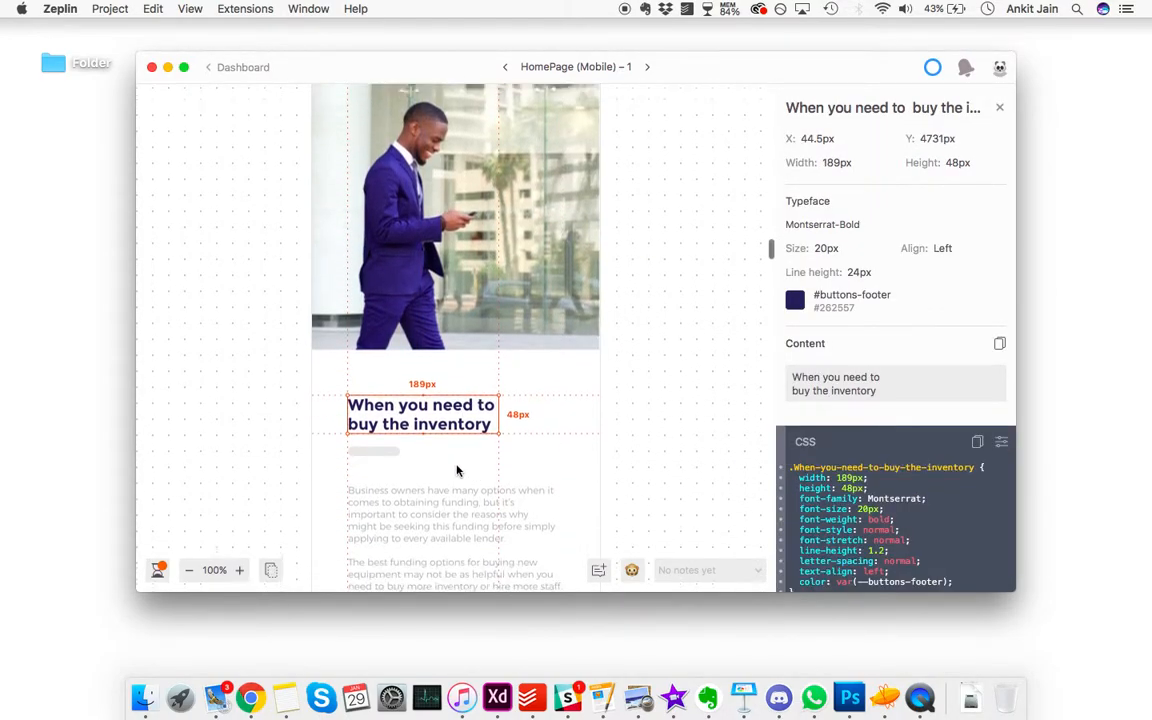
click(372, 452)
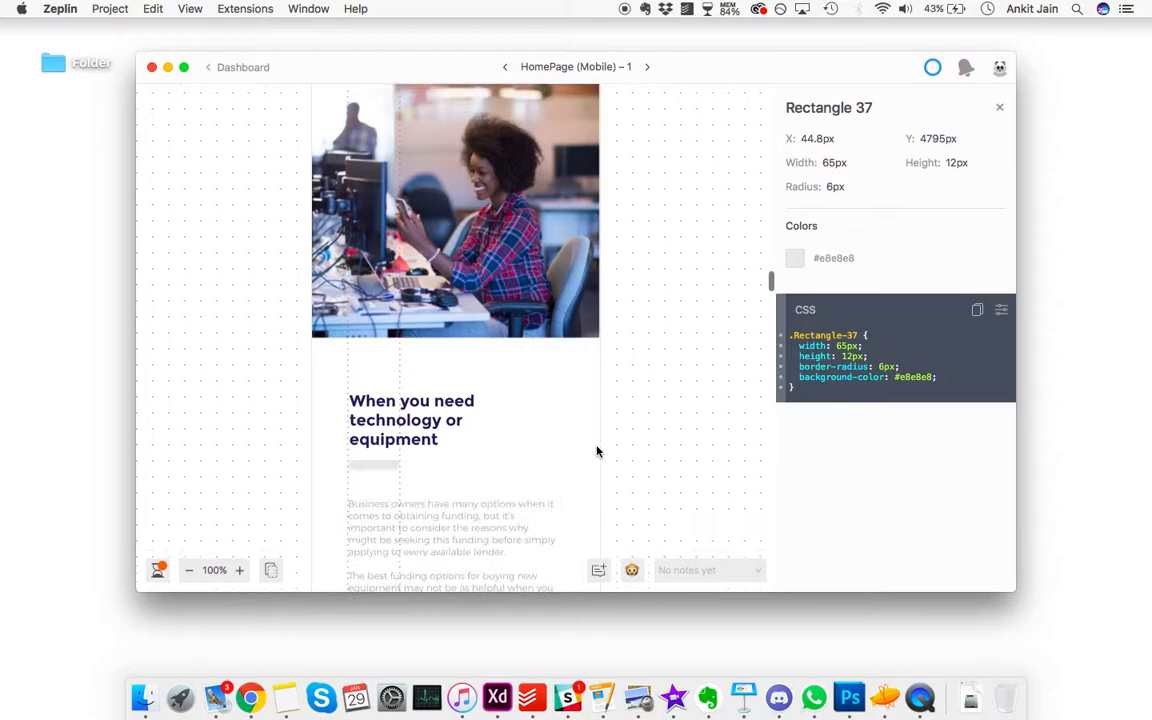
scroll(down, 3)
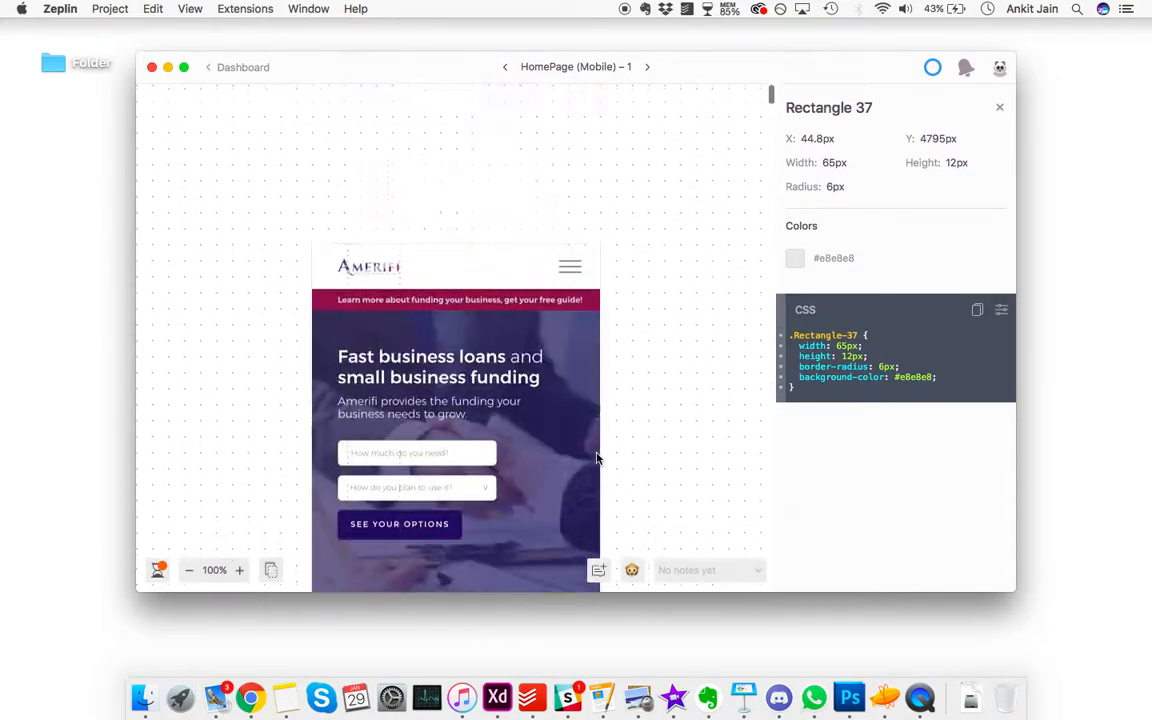
Open the mobile blog article screen and inspect a related-article thumbnail and the card rectangle
click(236, 68)
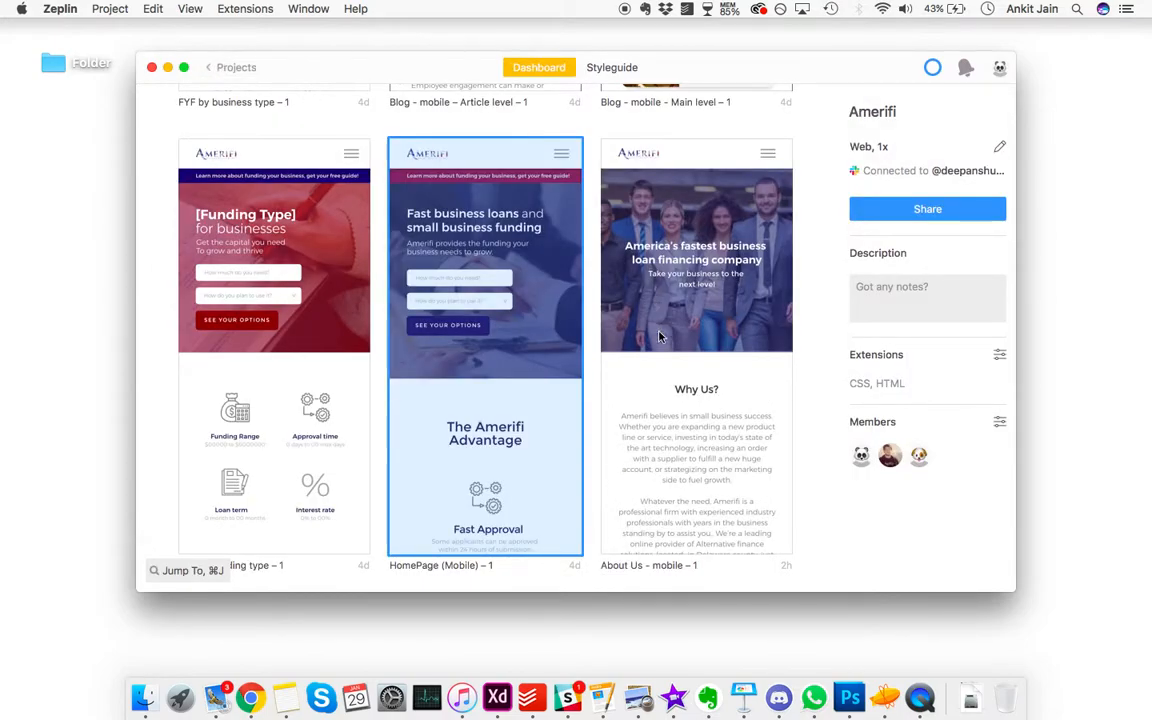
scroll(down, 3)
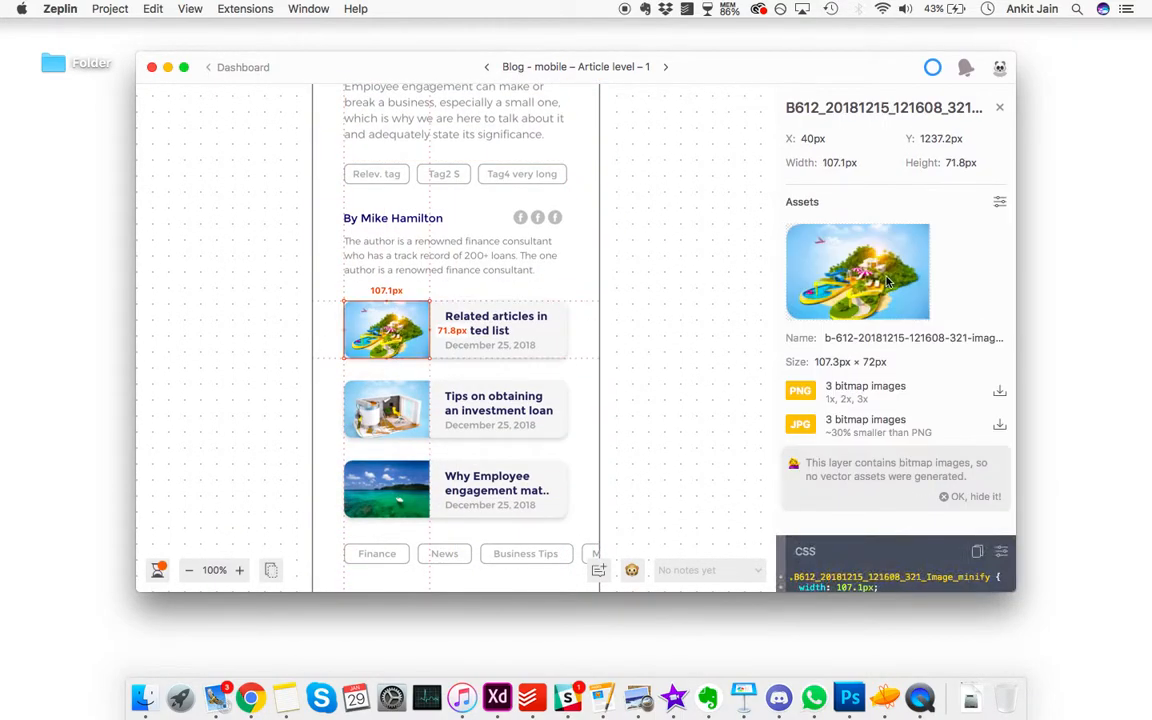
click(386, 410)
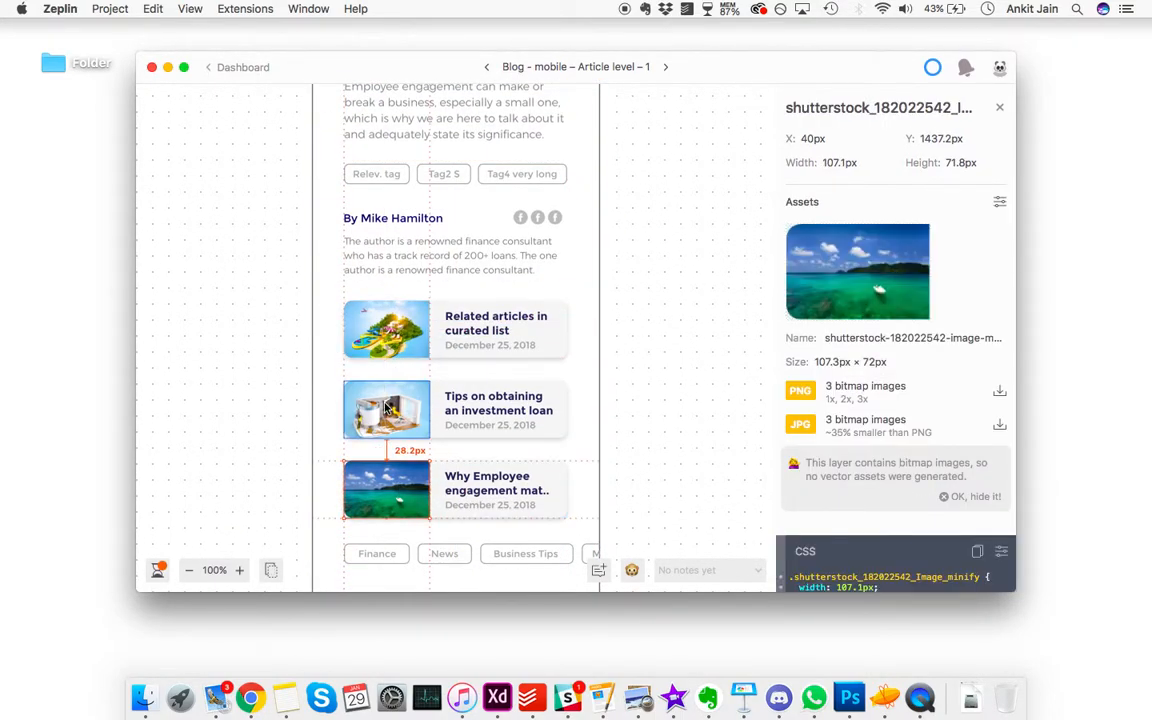
click(388, 410)
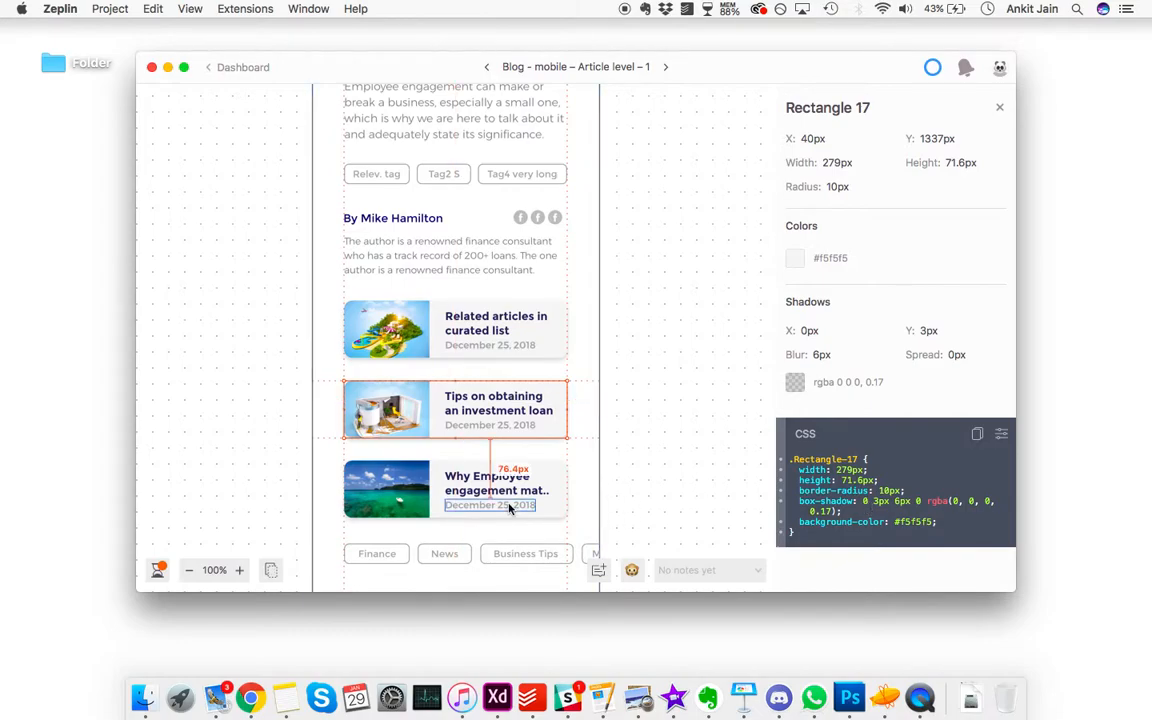
Inspect the article heading's spacing and the body paragraphs below it
scroll(down, 3)
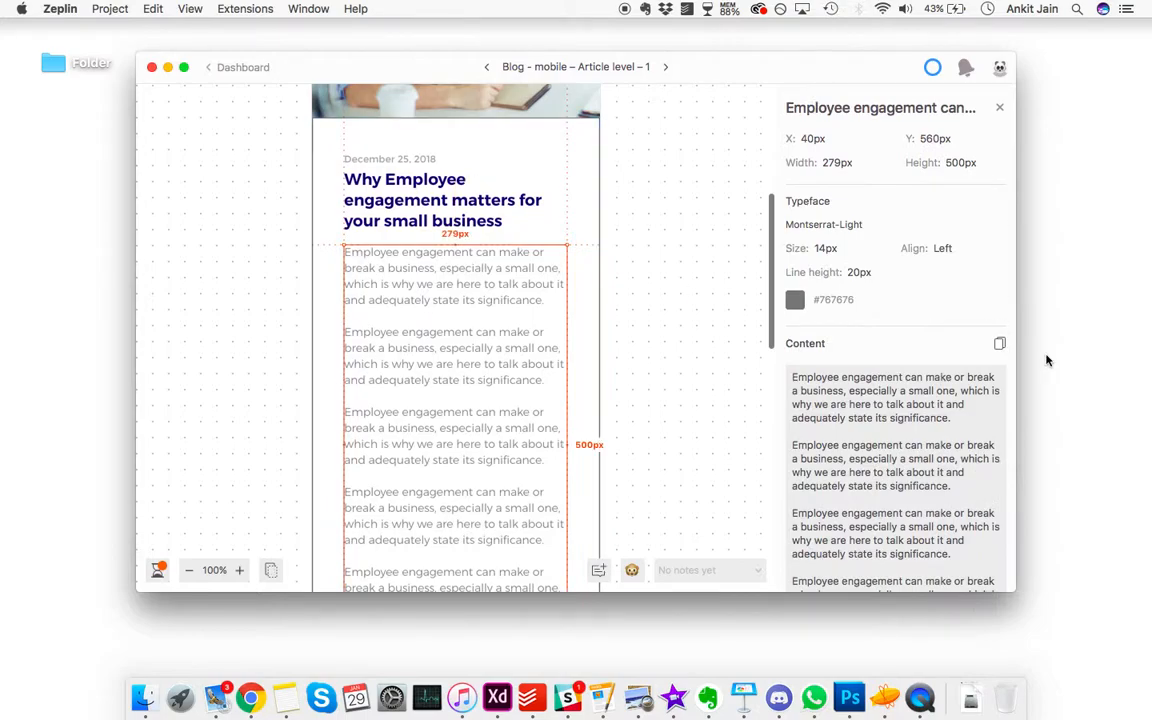
click(1000, 344)
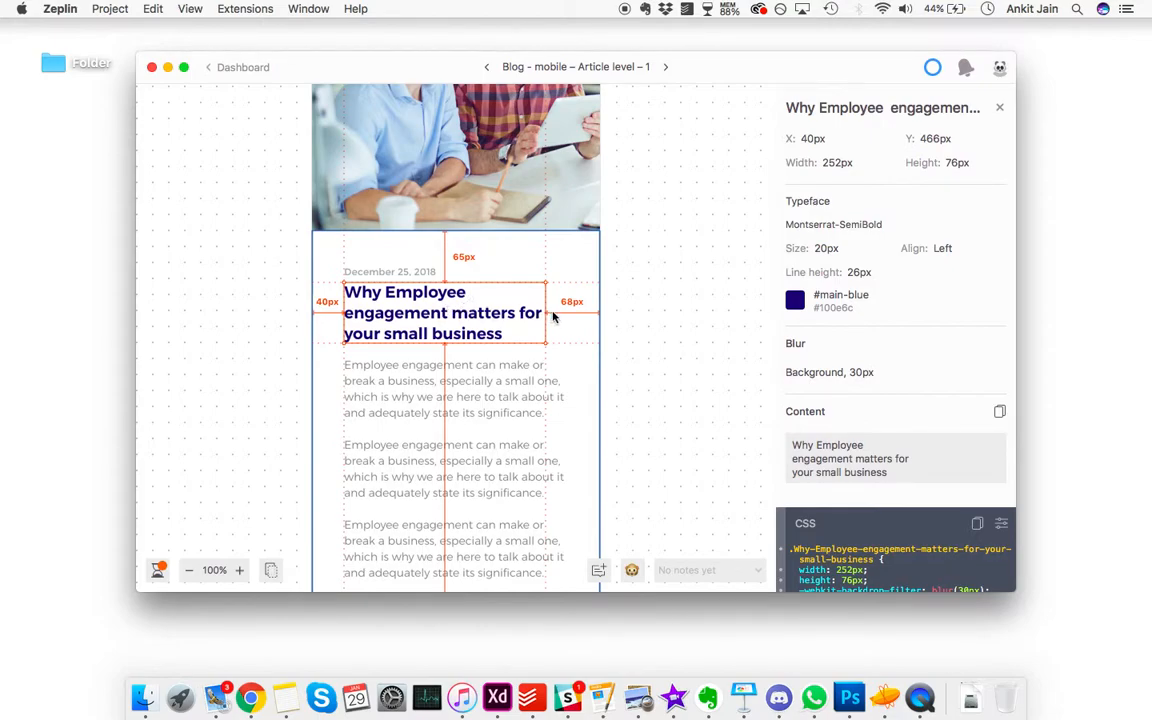
mouse_move(436, 264)
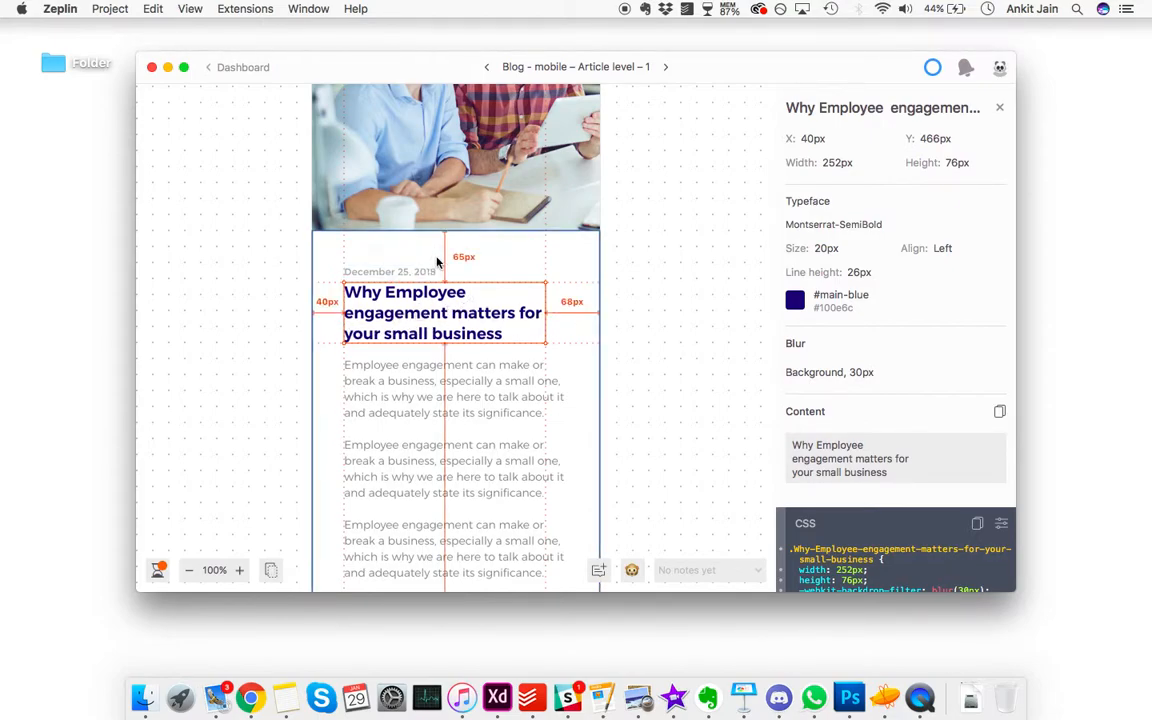
mouse_move(410, 328)
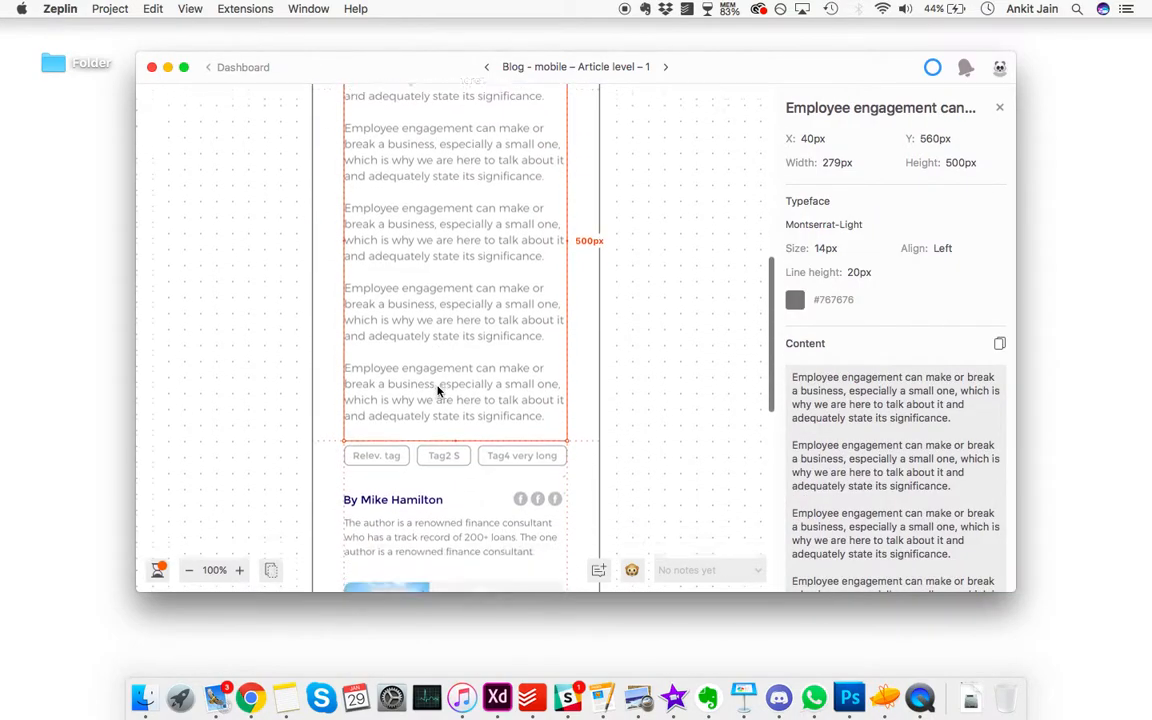
scroll(down, 3)
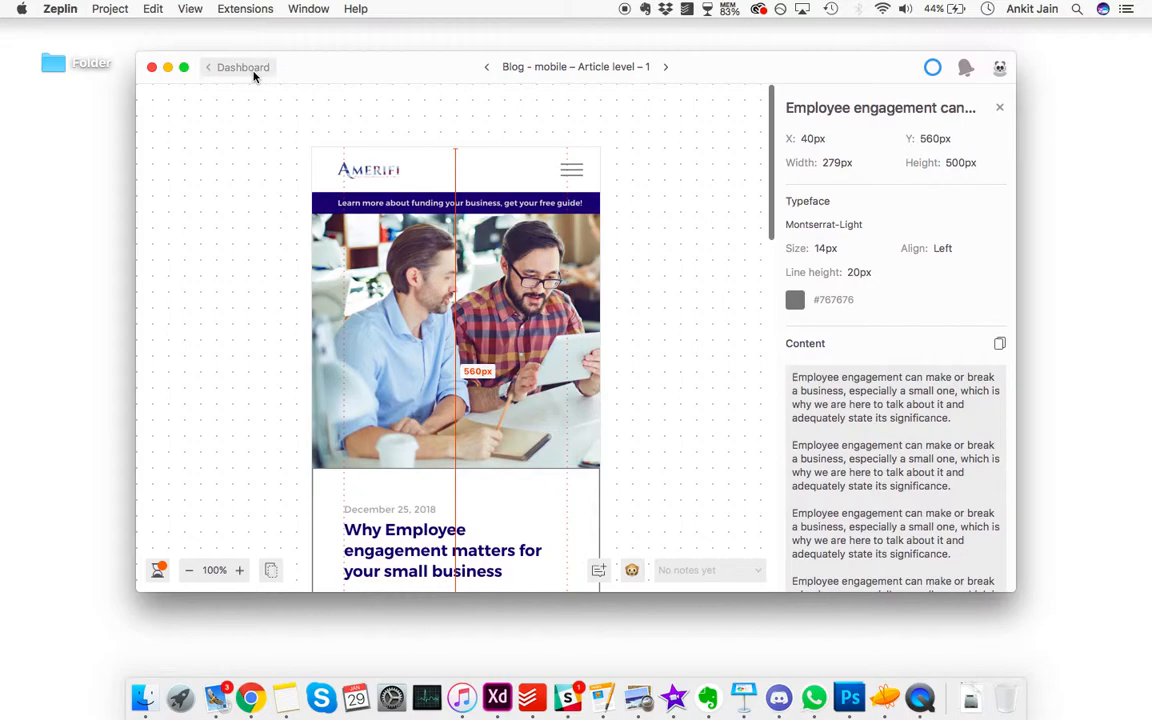
Return via the dashboard to the Projects list and reopen the Amerifi project
click(242, 68)
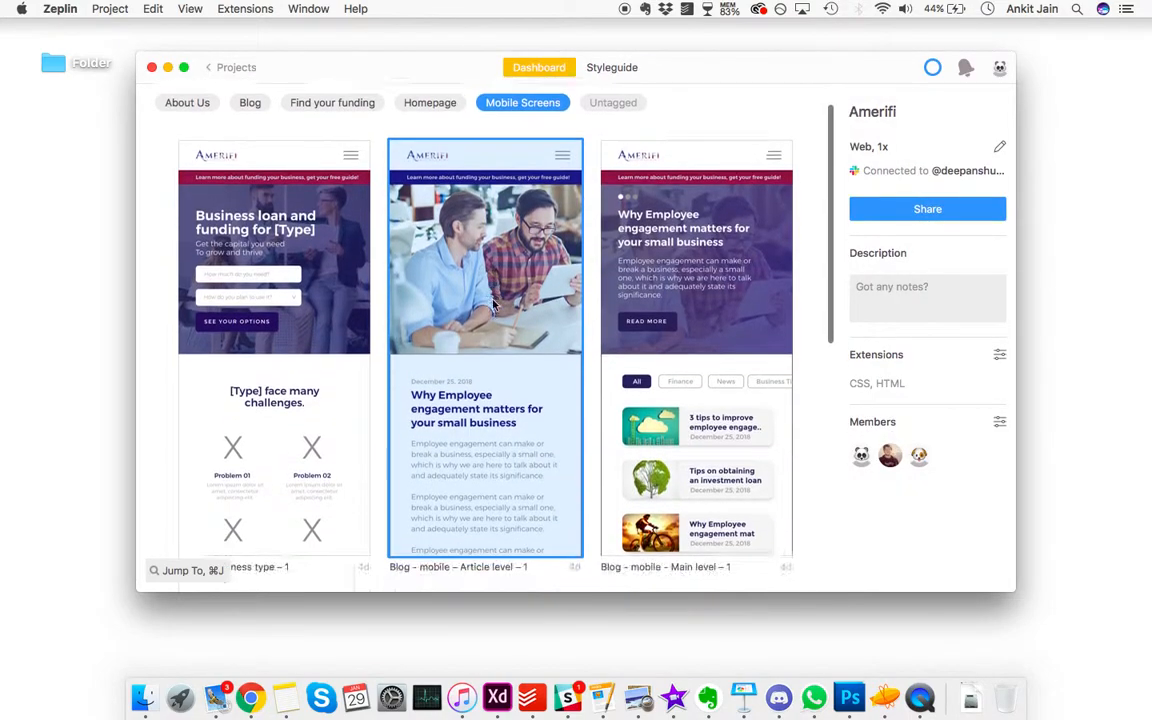
scroll(down, 3)
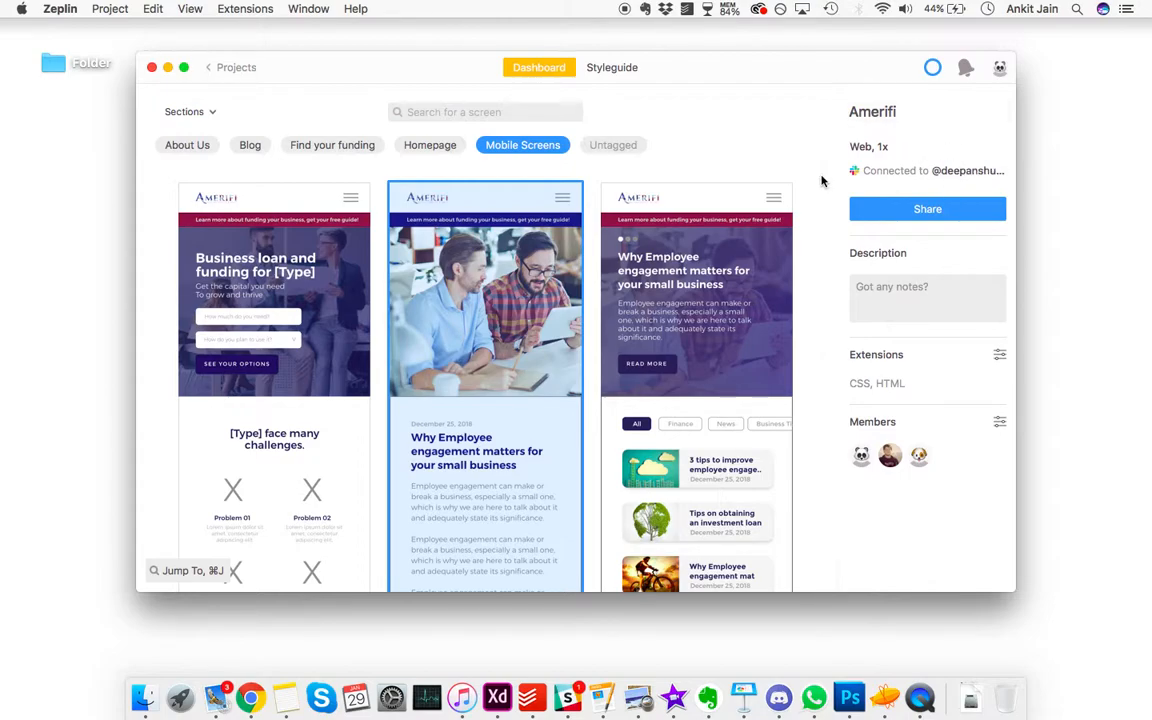
scroll(down, 3)
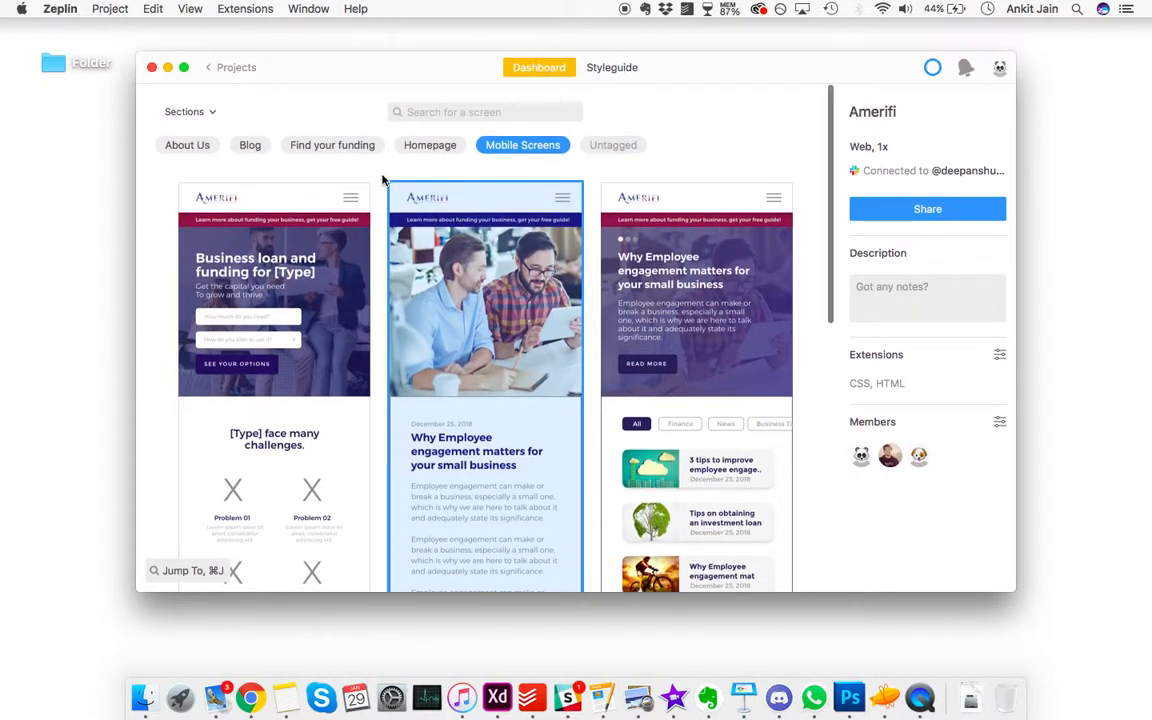
click(232, 68)
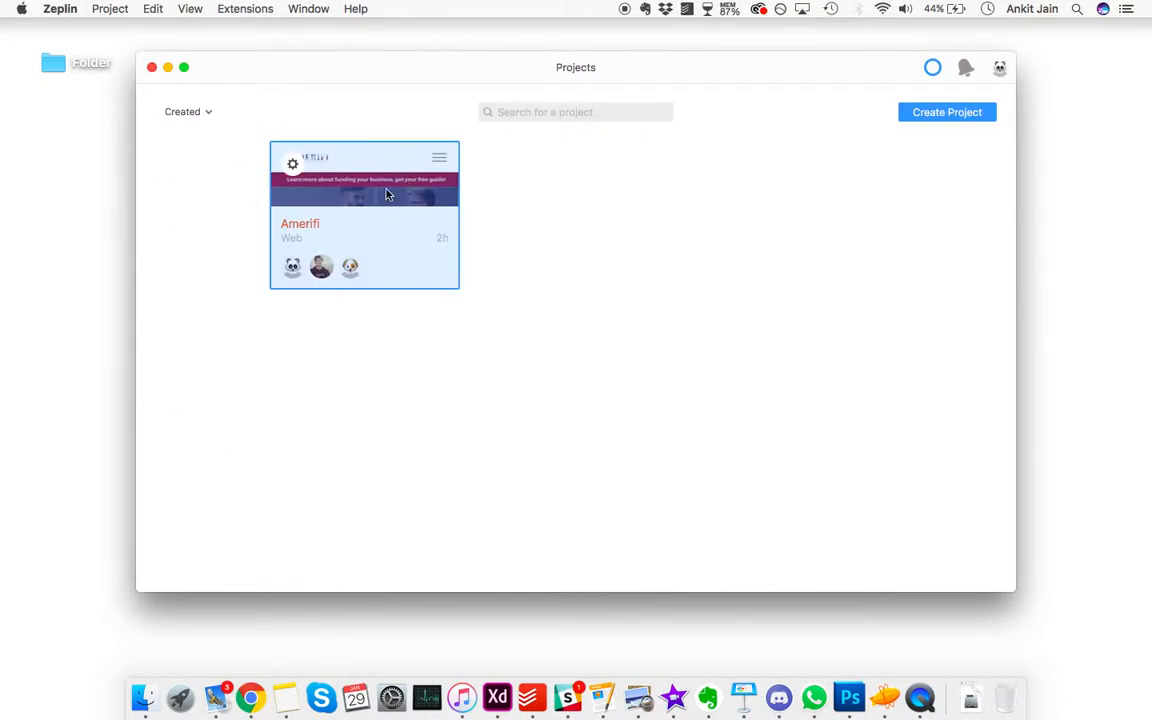
click(364, 216)
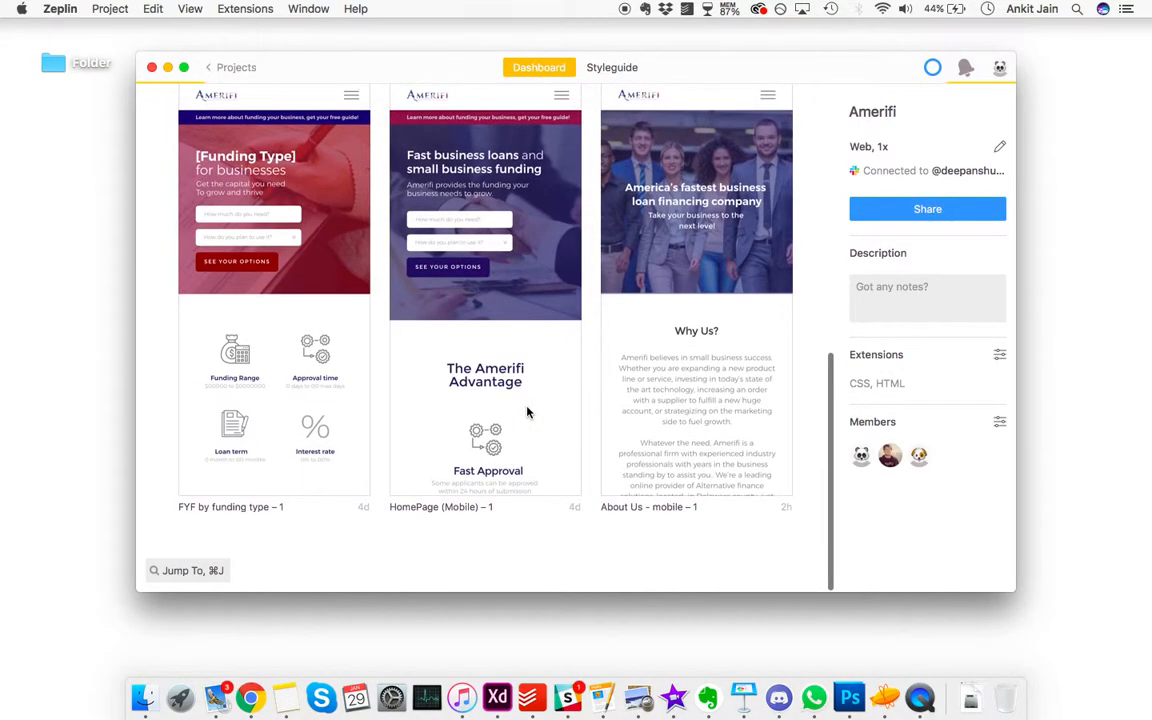